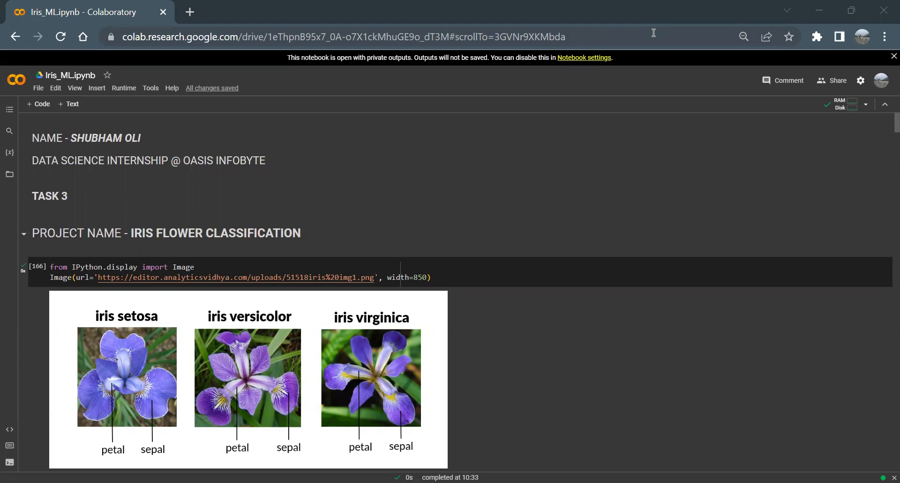
pyautogui.moveTo(527, 243)
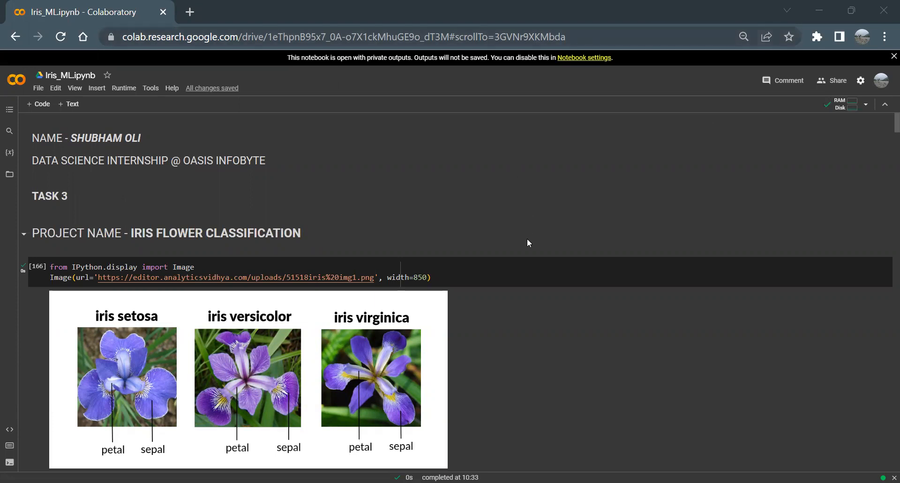
# Step: Scroll from the title and iris images down to the Importing Libraries and Loading the Dataset cells
pyautogui.scroll(-3)
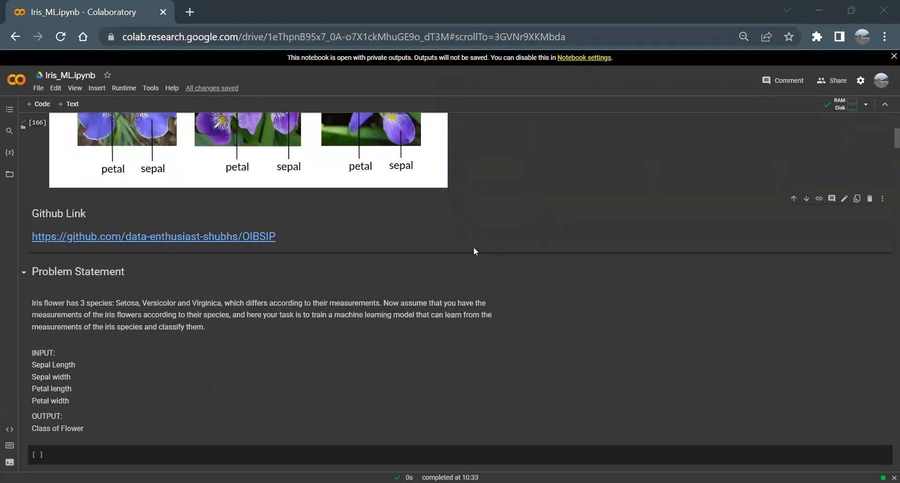
pyautogui.scroll(-3)
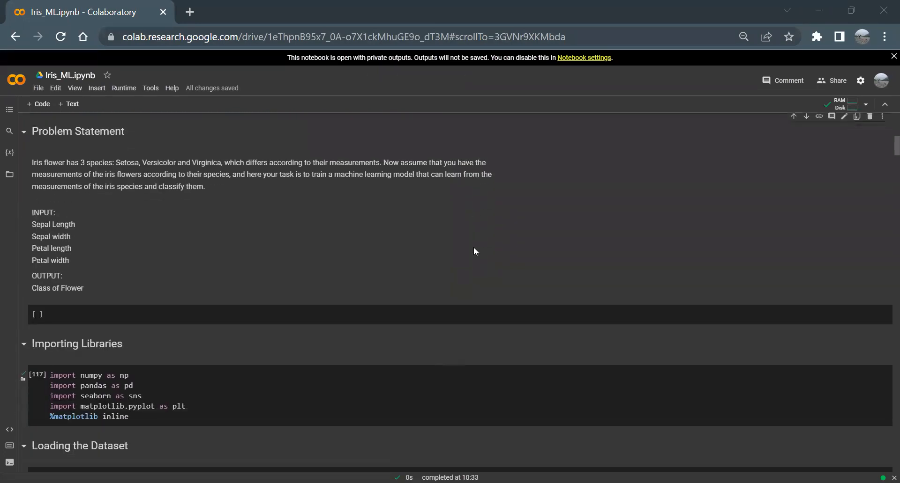
pyautogui.moveTo(487, 256)
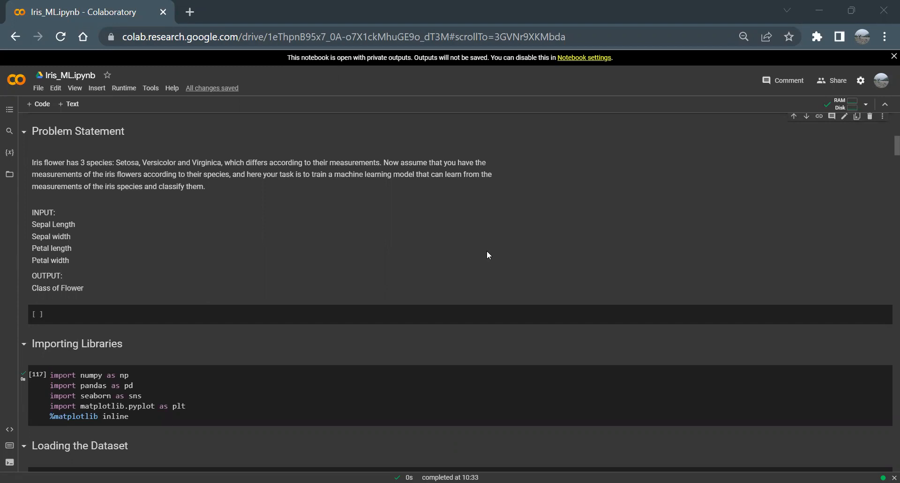
pyautogui.moveTo(336, 228)
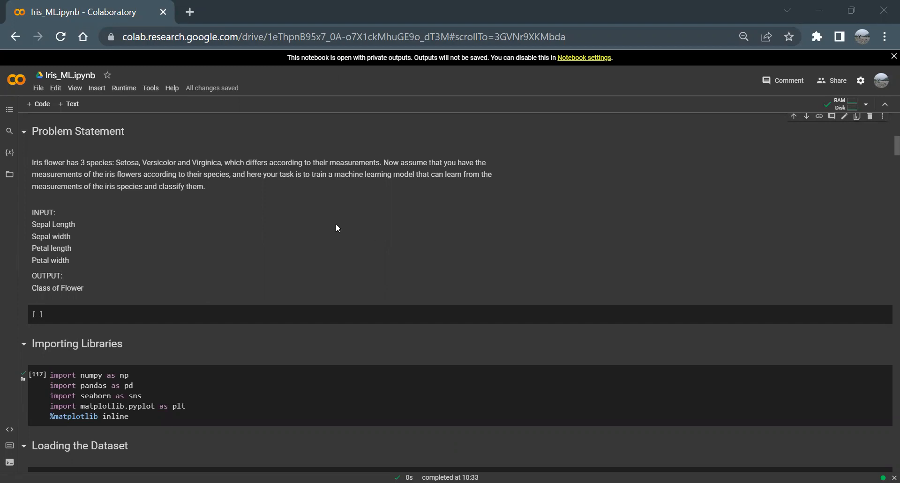
pyautogui.scroll(-3)
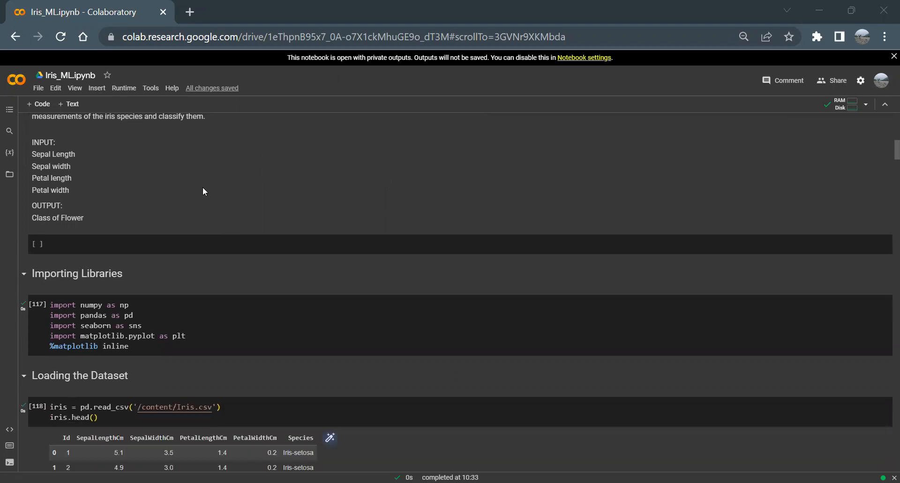
pyautogui.moveTo(115, 167)
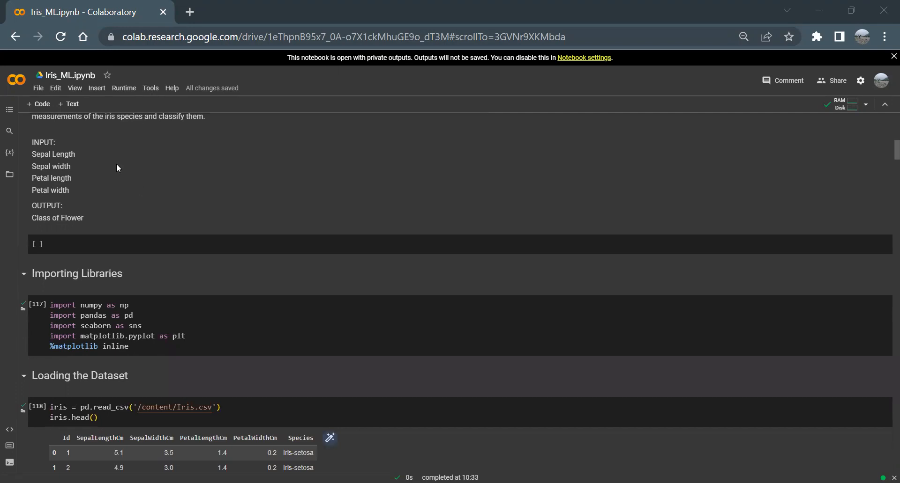
pyautogui.moveTo(82, 201)
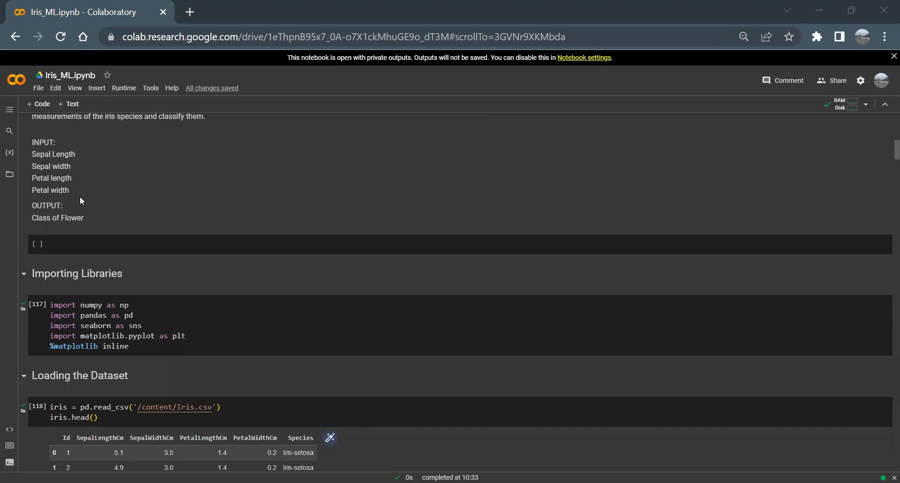
pyautogui.moveTo(76, 208)
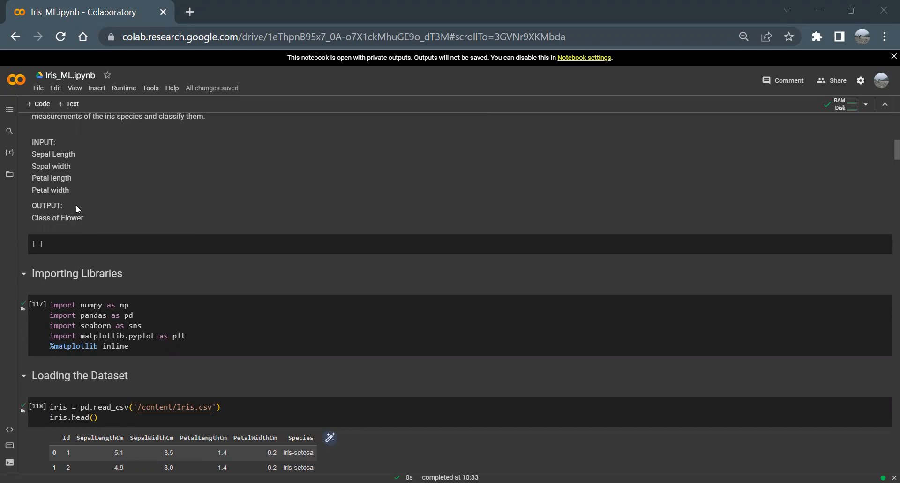
# Step: Scroll to the column-rename cell, the renamed iris.head() preview and the isnull().sum() check
pyautogui.scroll(-3)
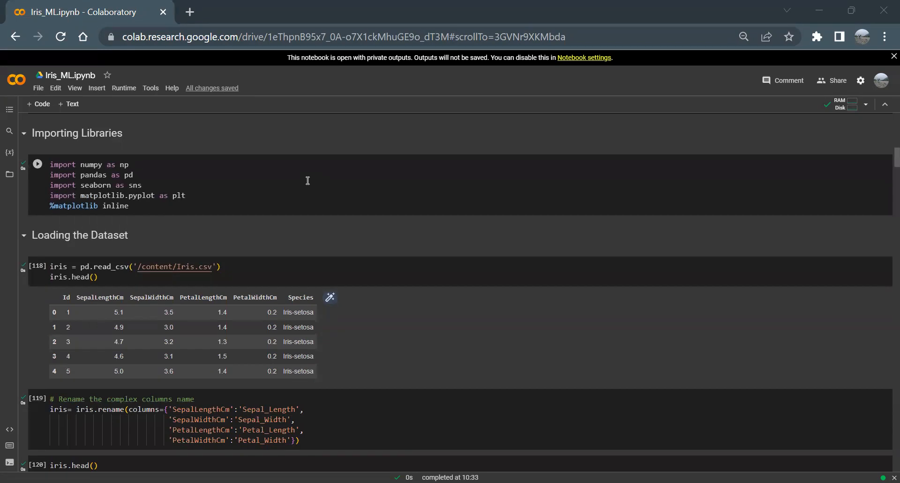
pyautogui.scroll(-3)
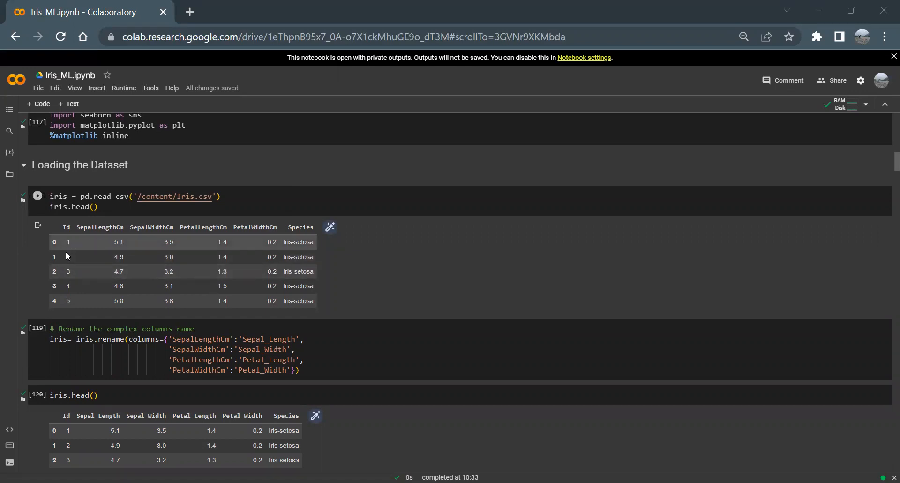
pyautogui.moveTo(174, 242)
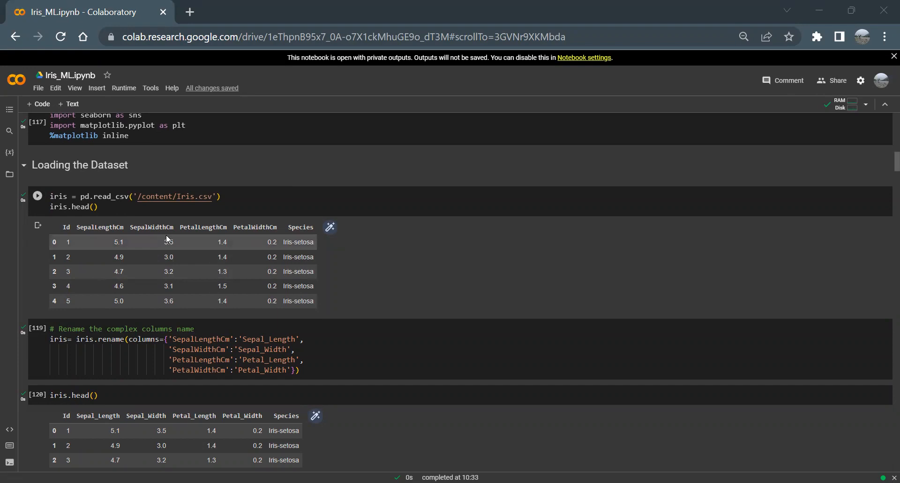
pyautogui.moveTo(264, 237)
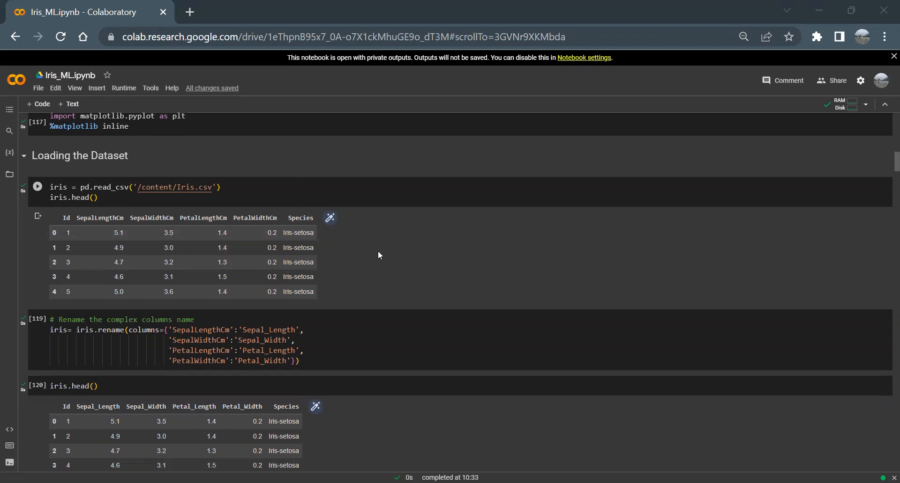
pyautogui.scroll(-3)
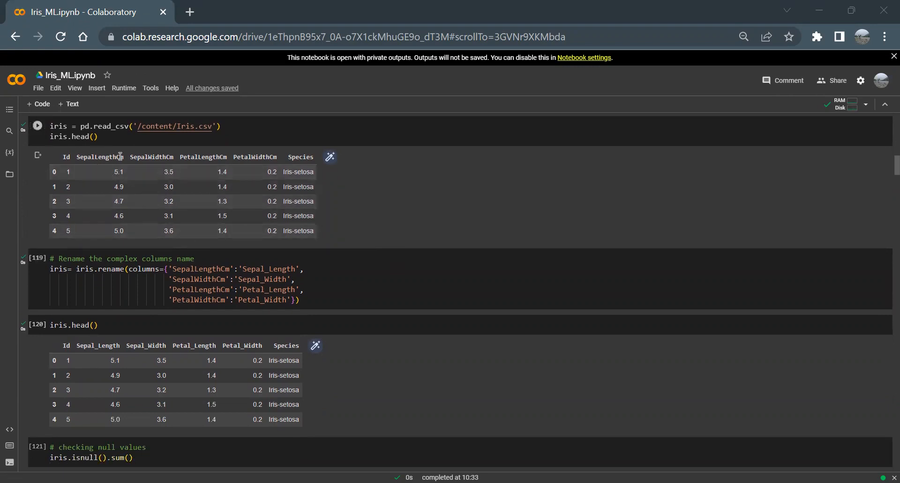
pyautogui.moveTo(115, 171)
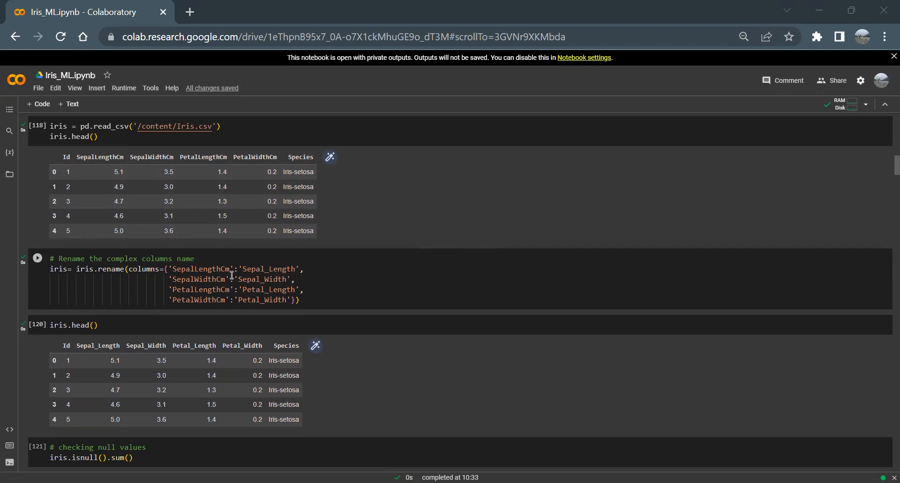
pyautogui.moveTo(244, 304)
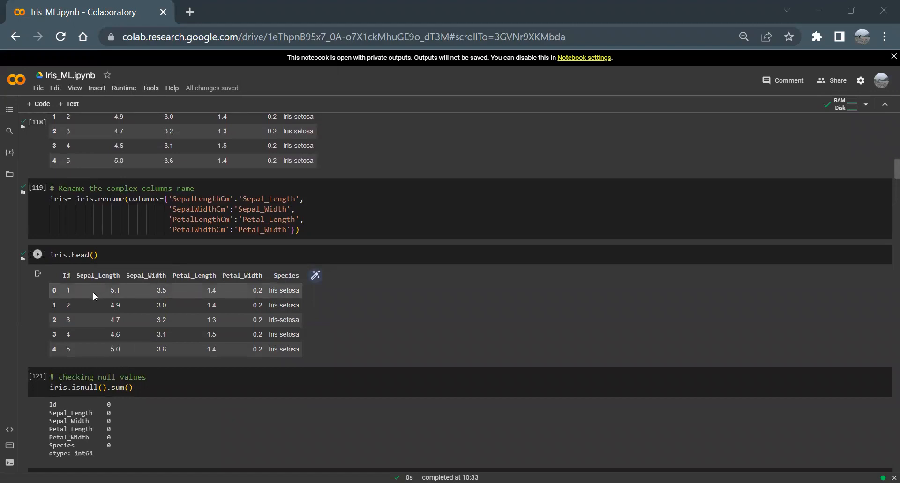
# Step: Scroll to the value_counts() output of 50 per species and the describe() statistics table
pyautogui.scroll(3)
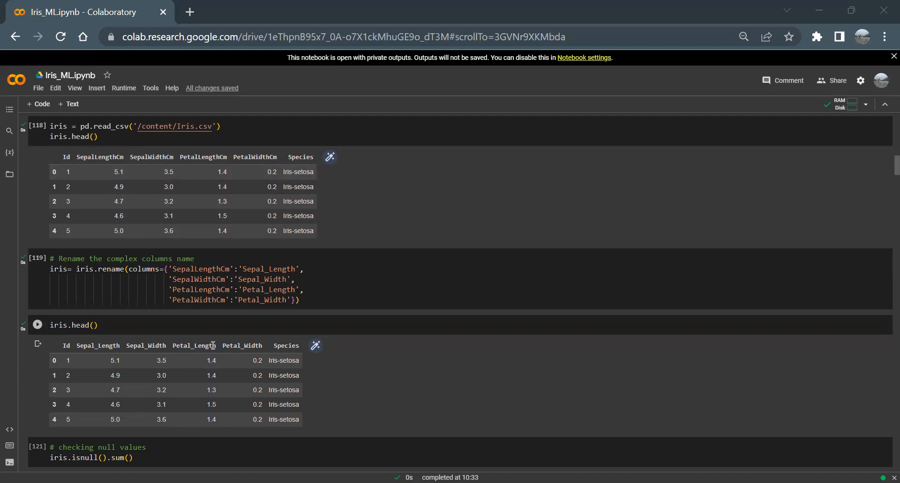
pyautogui.scroll(-3)
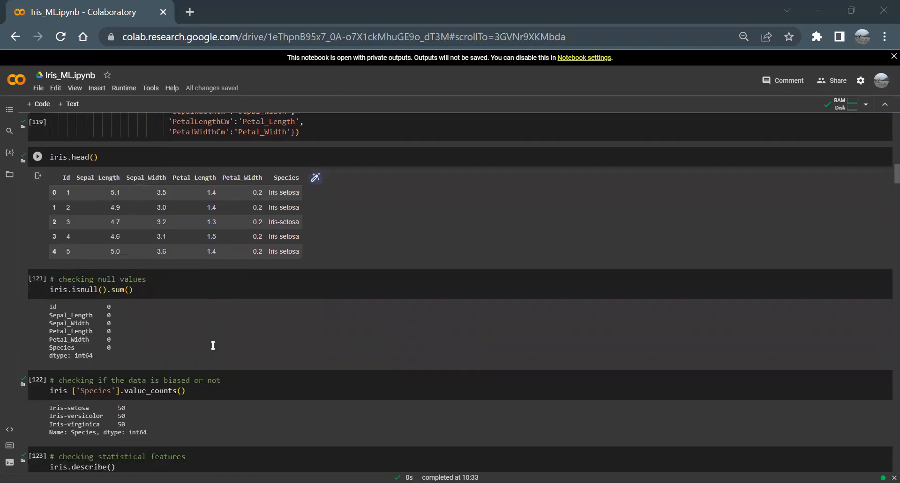
pyautogui.scroll(-3)
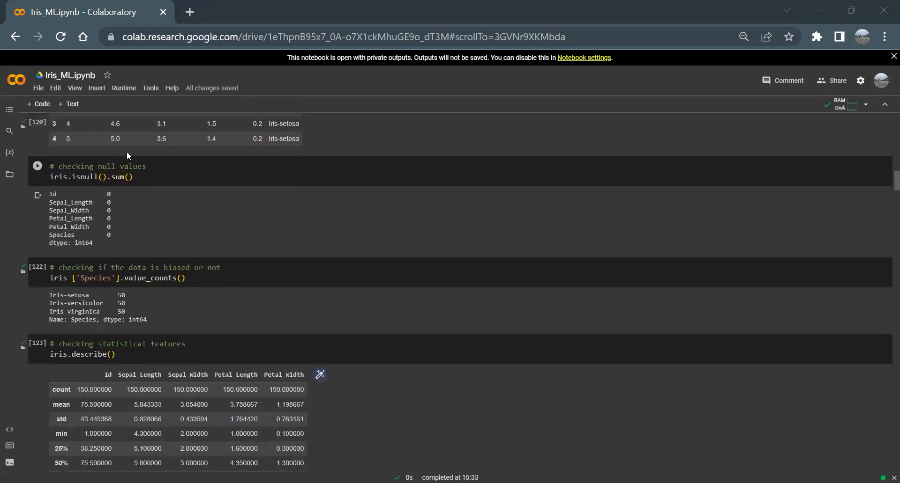
pyautogui.moveTo(165, 238)
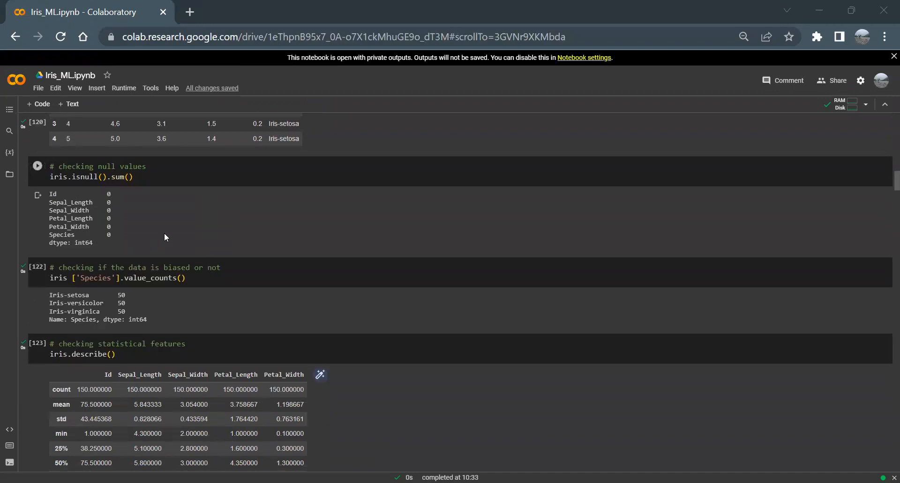
pyautogui.scroll(-3)
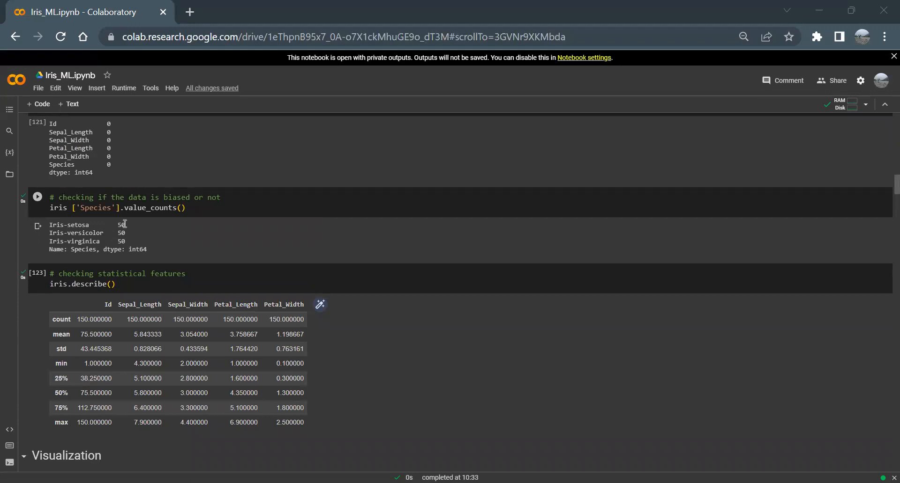
pyautogui.scroll(-3)
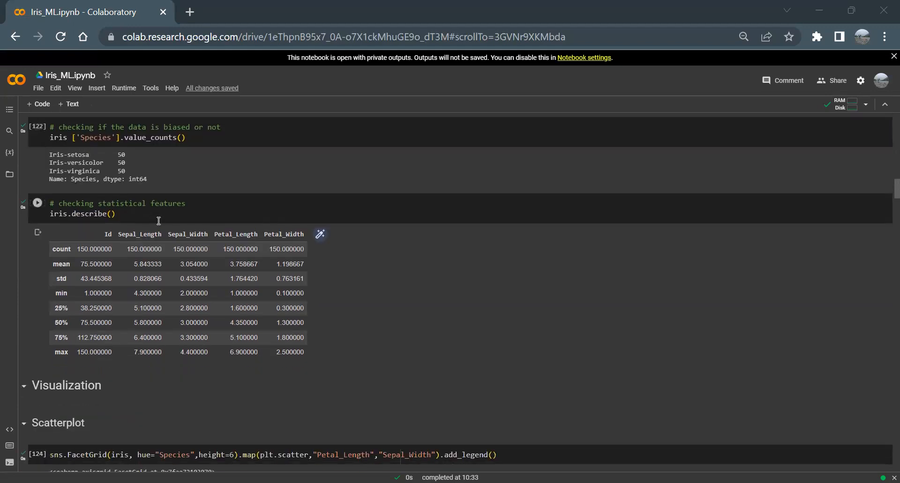
pyautogui.moveTo(330, 291)
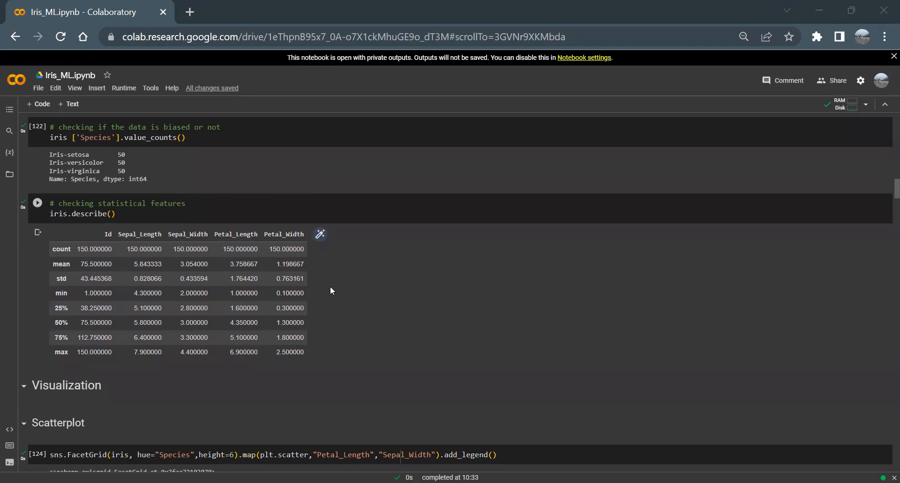
pyautogui.moveTo(111, 245)
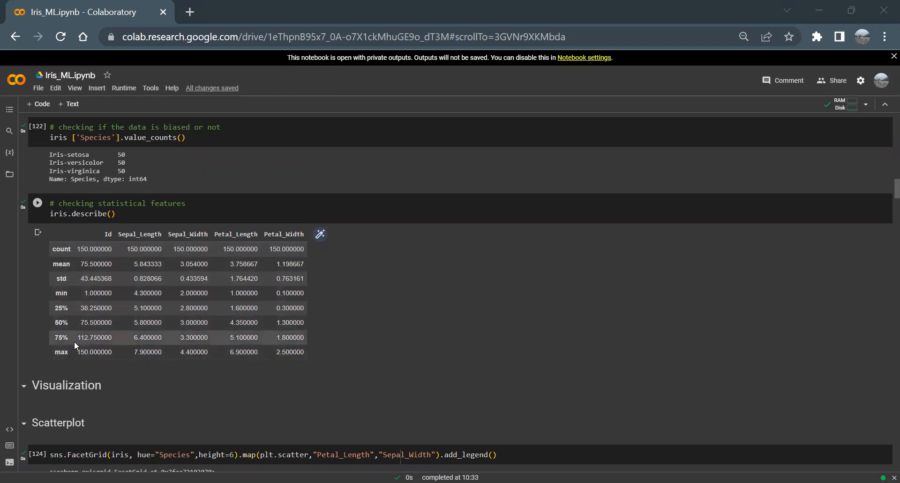
pyautogui.scroll(-3)
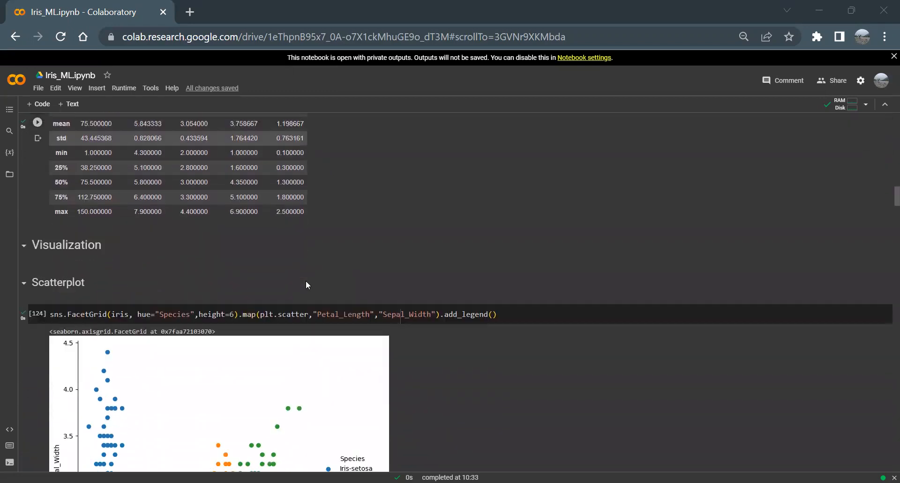
pyautogui.scroll(-3)
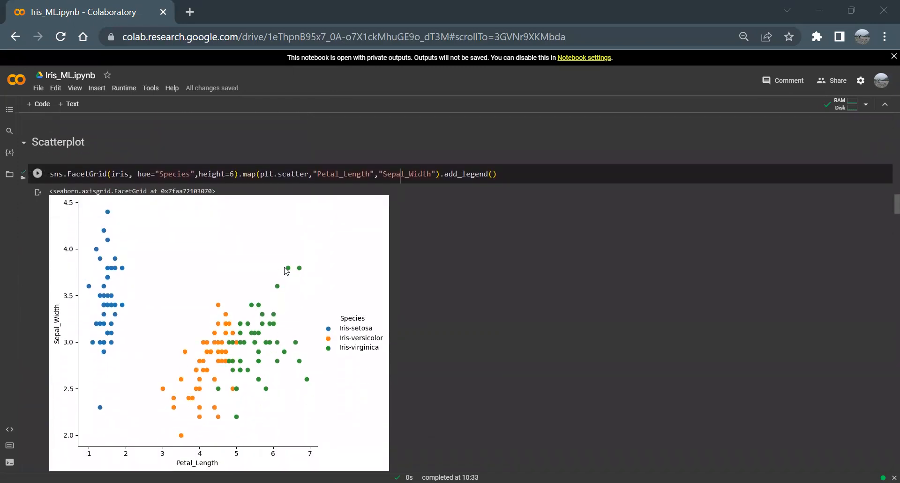
pyautogui.scroll(-3)
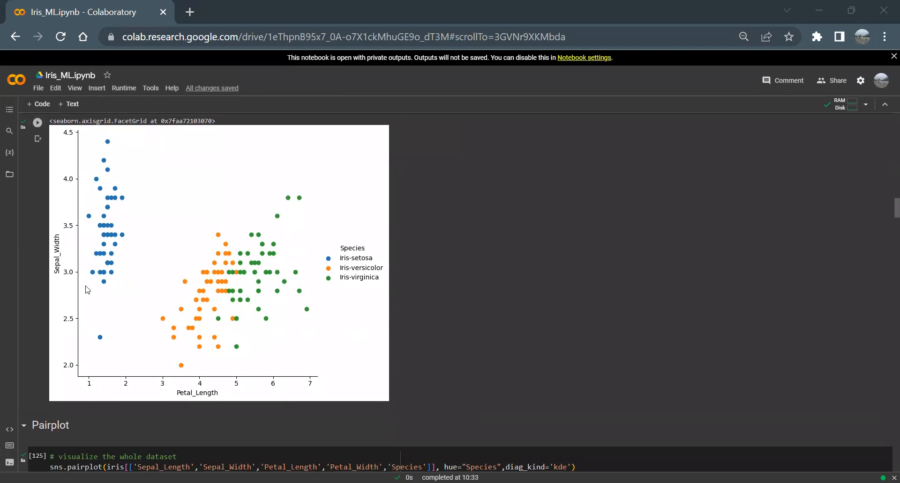
pyautogui.moveTo(154, 384)
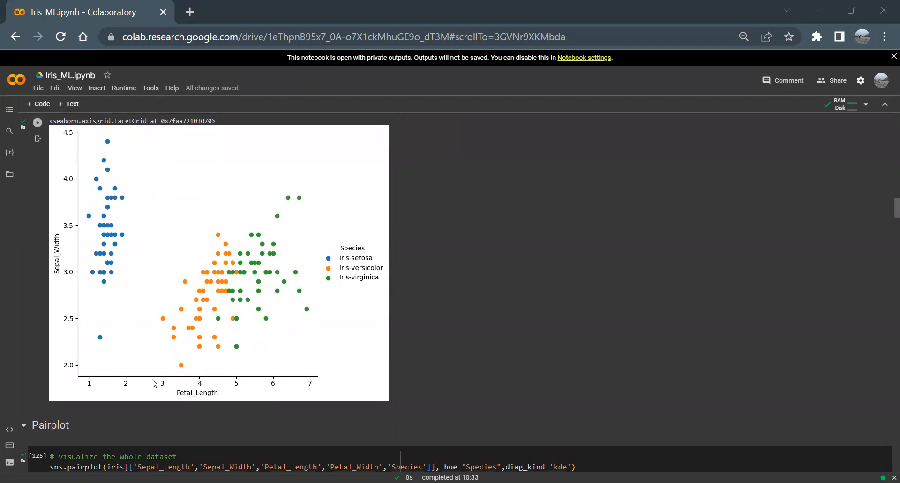
pyautogui.moveTo(355, 256)
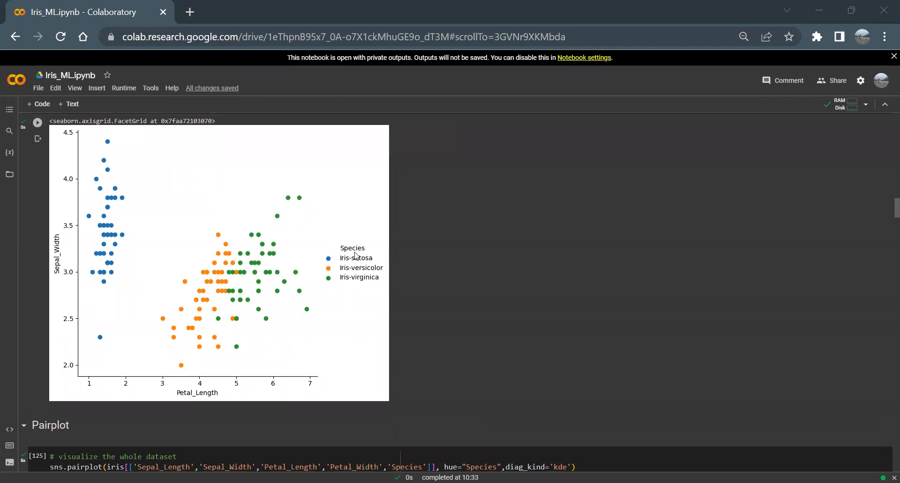
pyautogui.moveTo(145, 223)
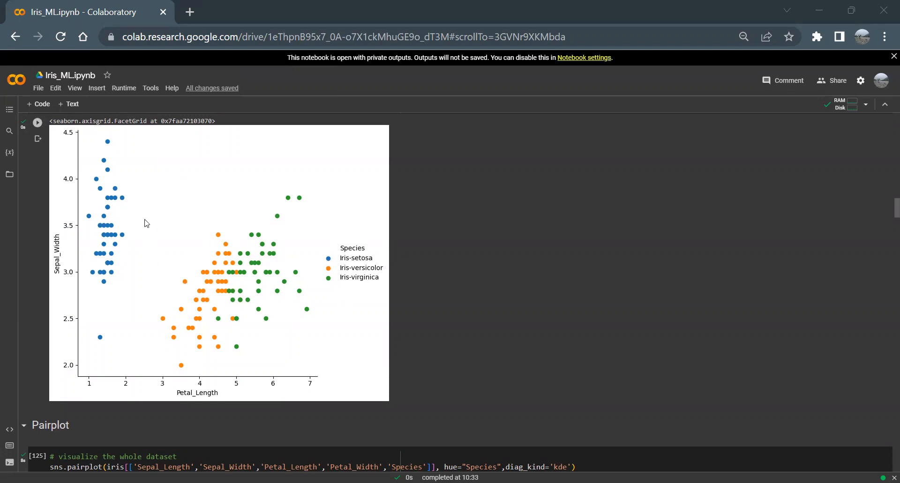
pyautogui.moveTo(115, 143)
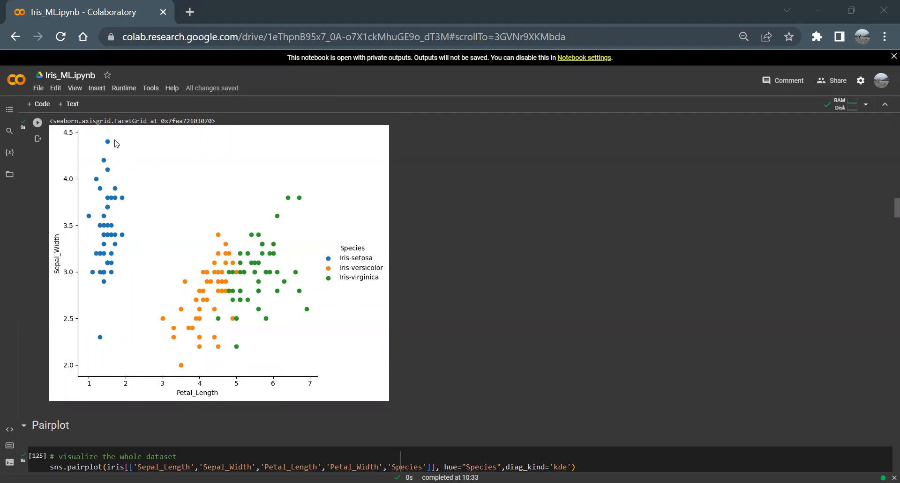
pyautogui.moveTo(141, 217)
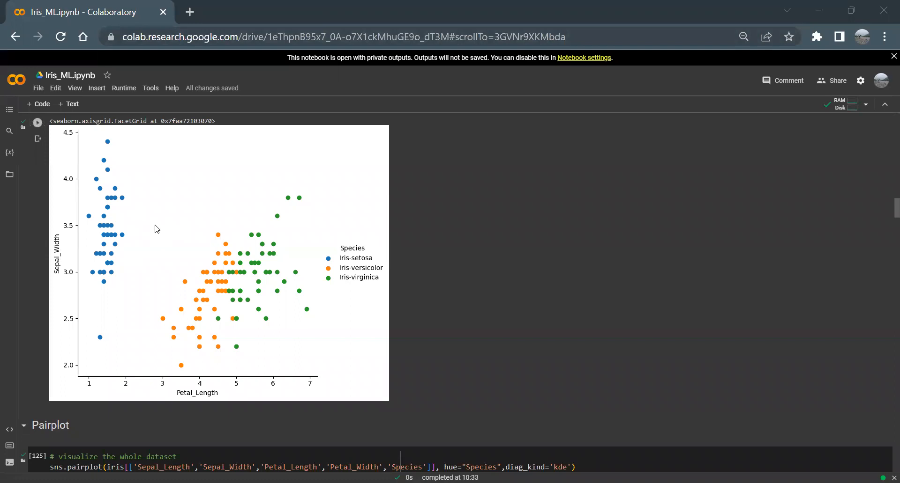
pyautogui.scroll(-3)
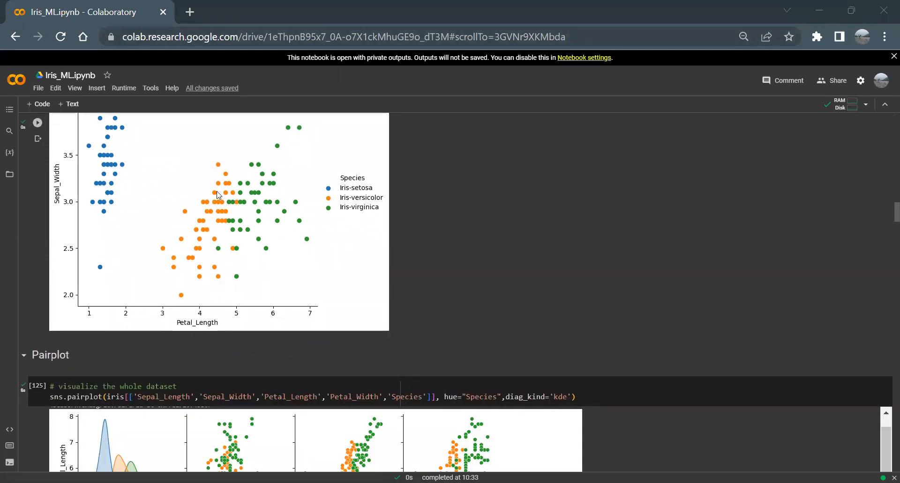
pyautogui.moveTo(200, 200)
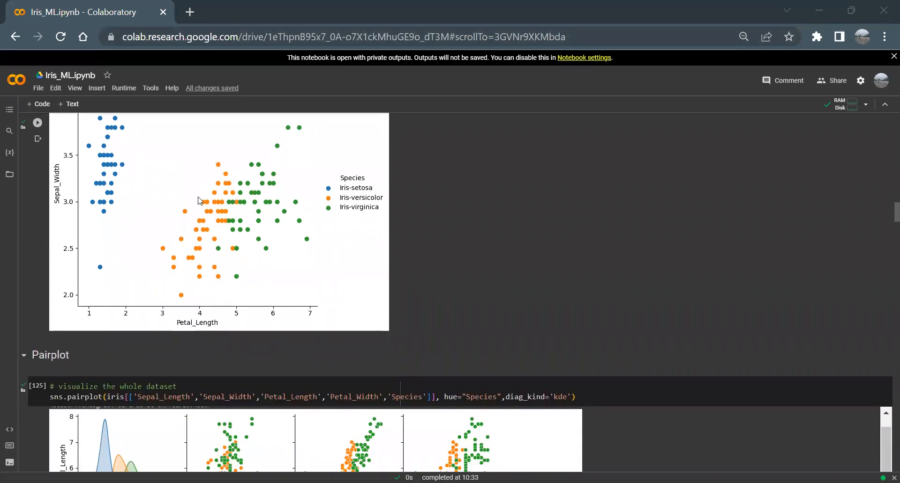
pyautogui.scroll(-3)
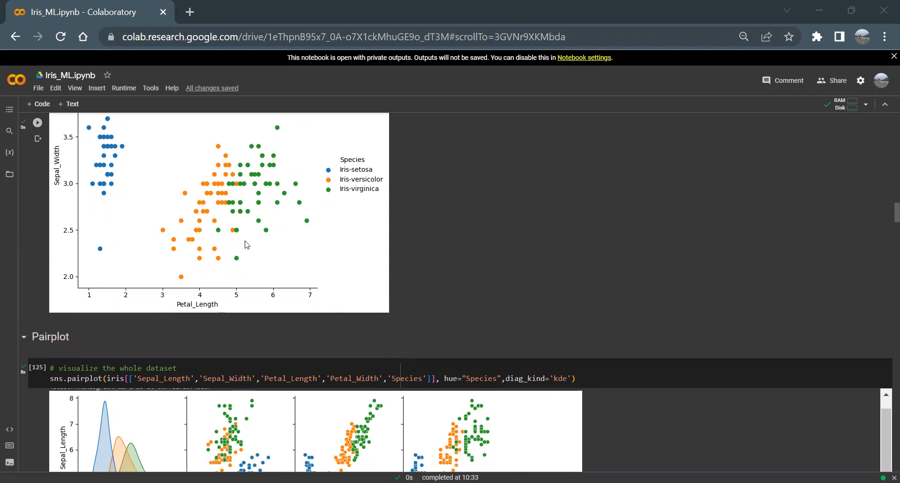
# Step: Scroll to the seaborn pairplot grid of the four measurements coloured by Species
pyautogui.scroll(-3)
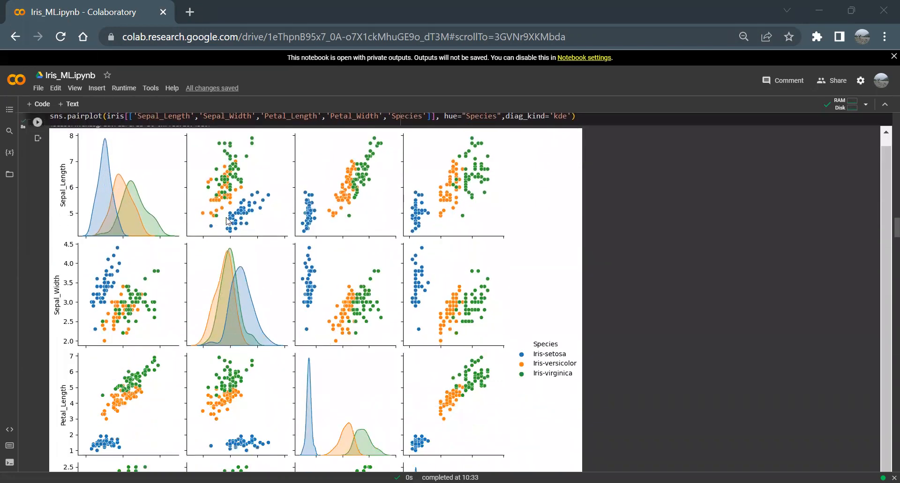
pyautogui.moveTo(67, 198)
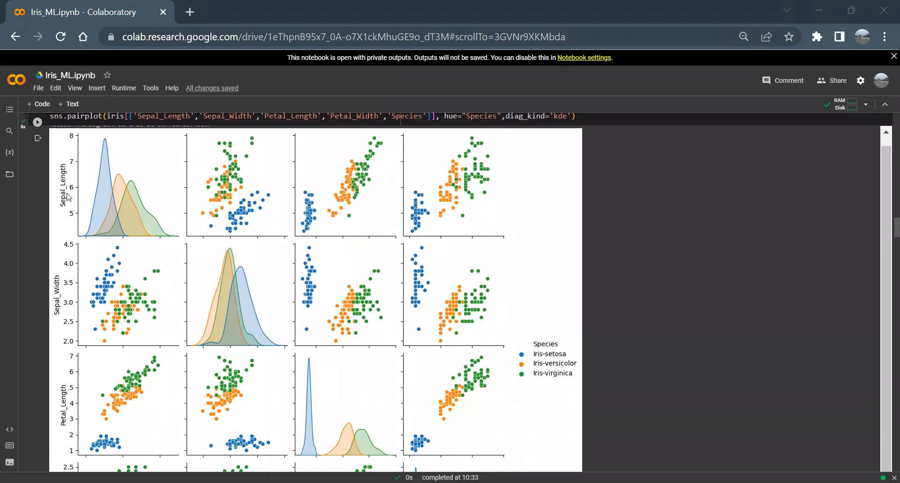
pyautogui.scroll(-3)
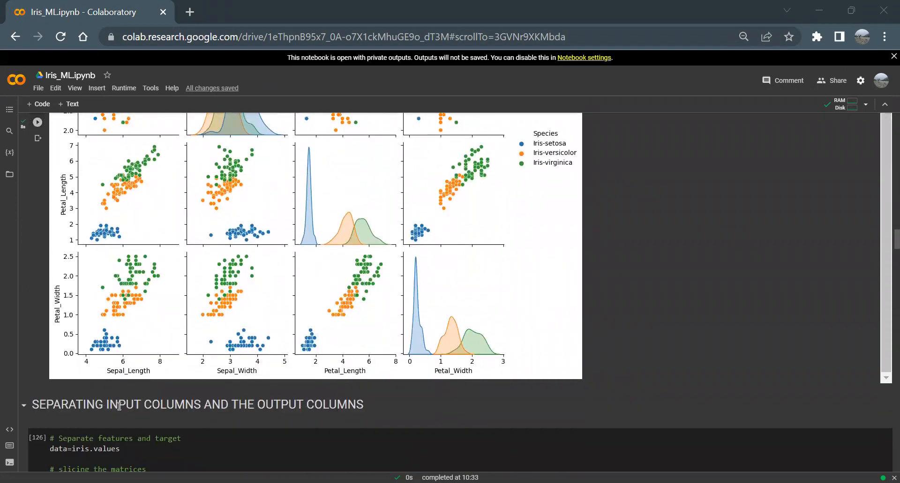
pyautogui.scroll(3)
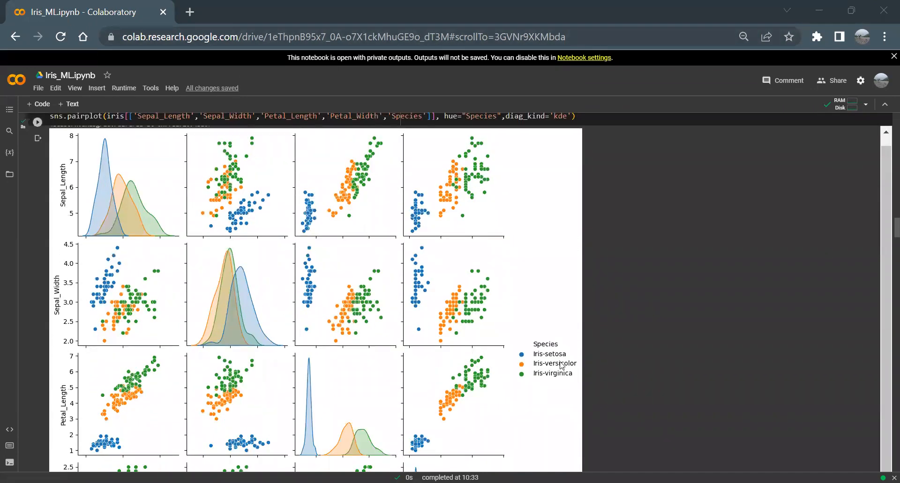
pyautogui.moveTo(419, 348)
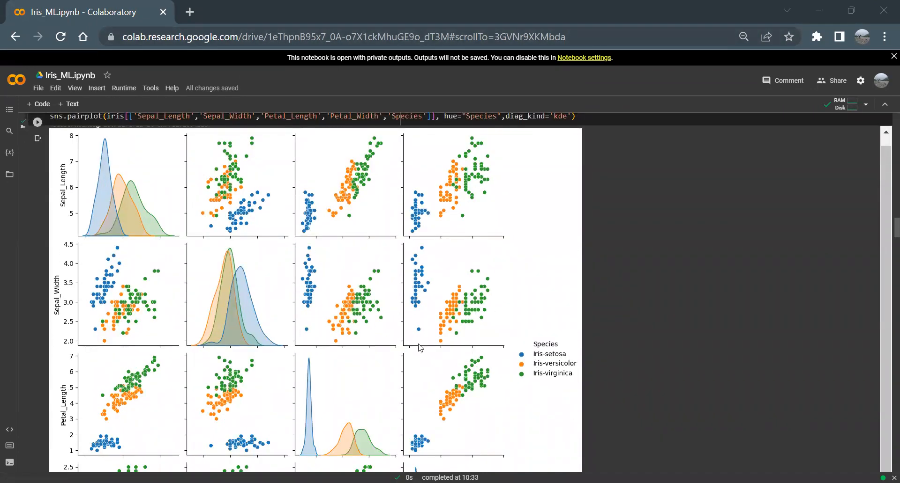
pyautogui.moveTo(462, 338)
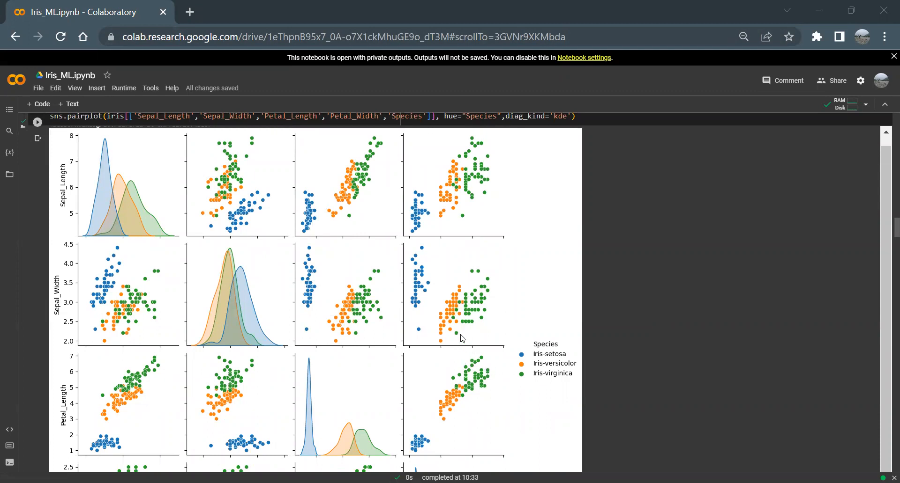
pyautogui.moveTo(115, 182)
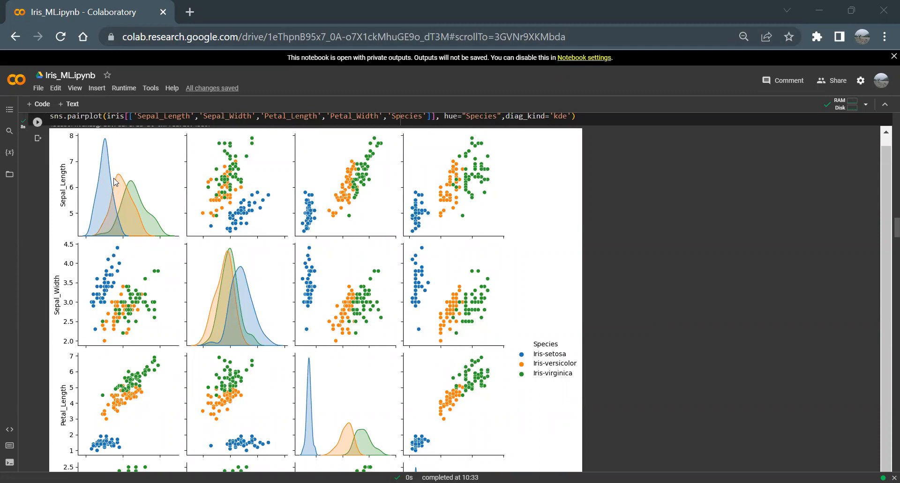
pyautogui.moveTo(93, 210)
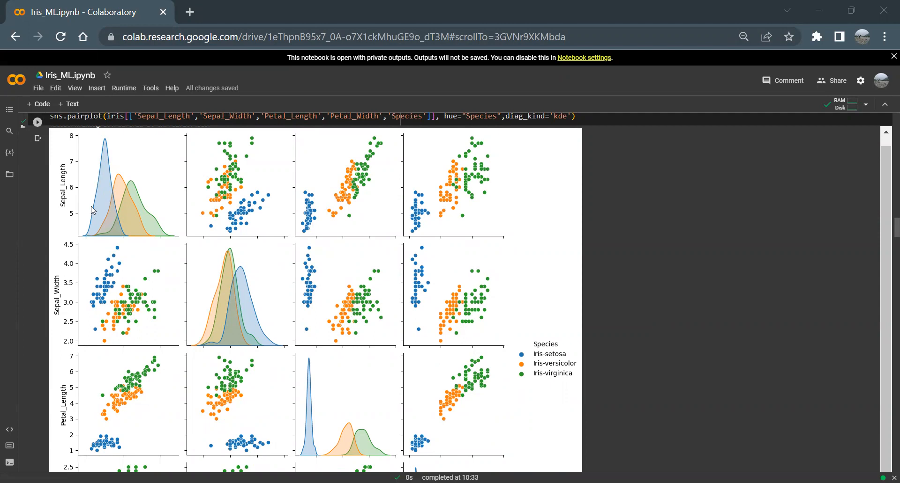
pyautogui.moveTo(109, 142)
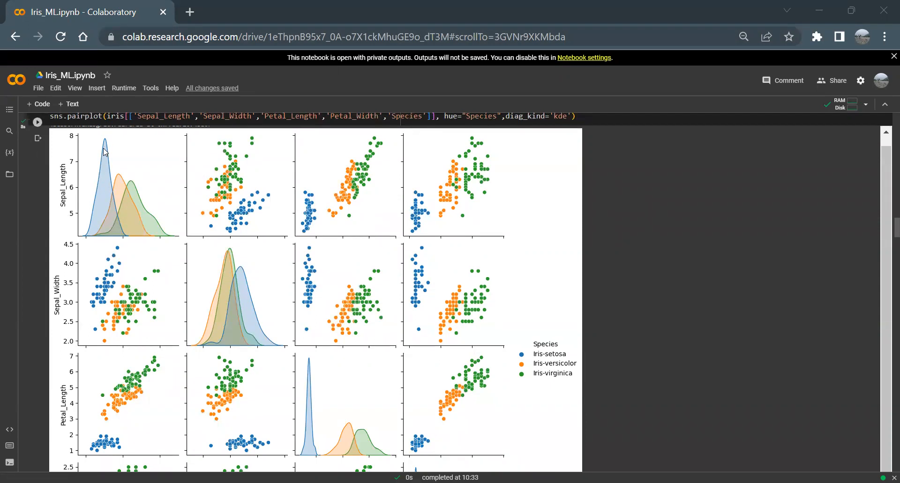
pyautogui.moveTo(103, 169)
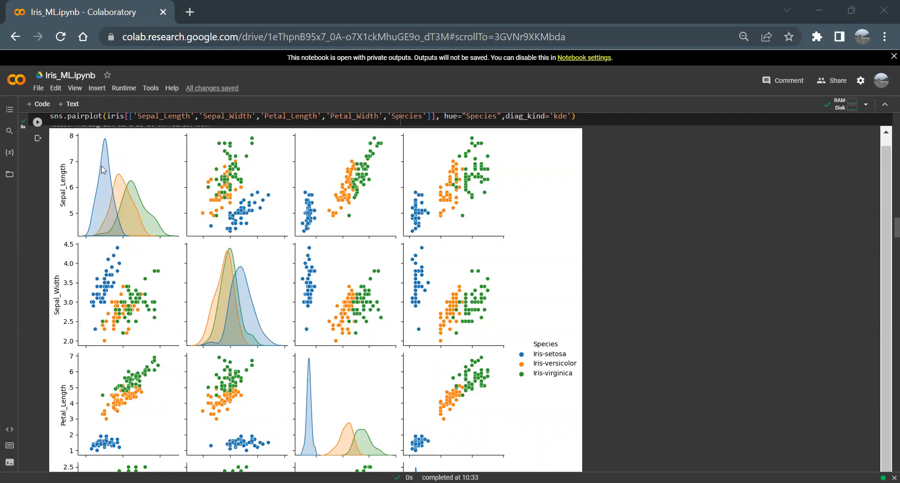
pyautogui.moveTo(108, 157)
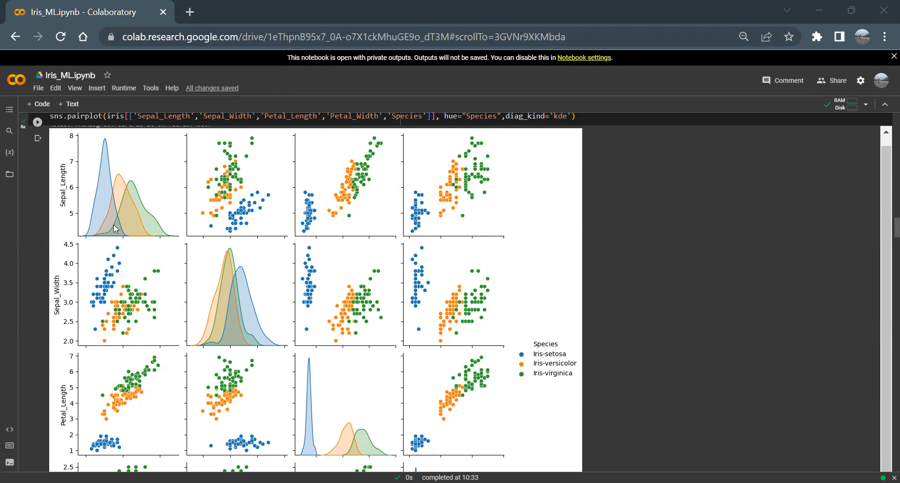
pyautogui.moveTo(235, 251)
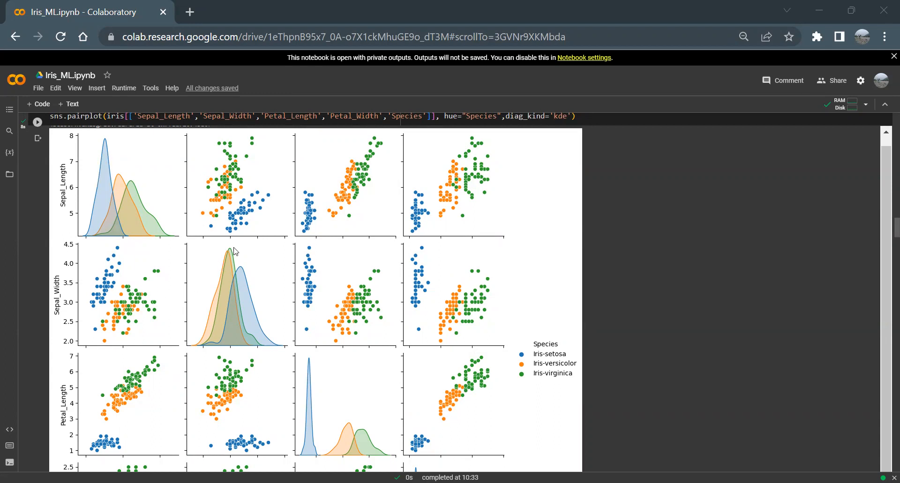
pyautogui.moveTo(230, 271)
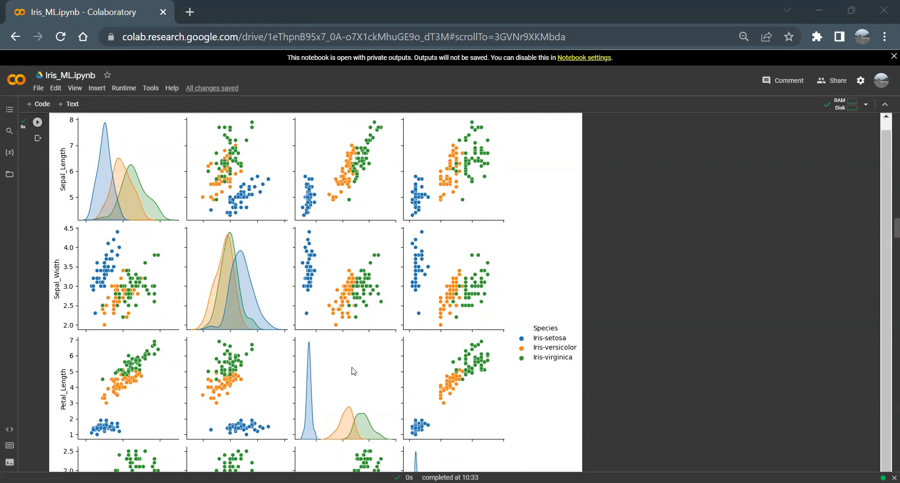
pyautogui.scroll(-3)
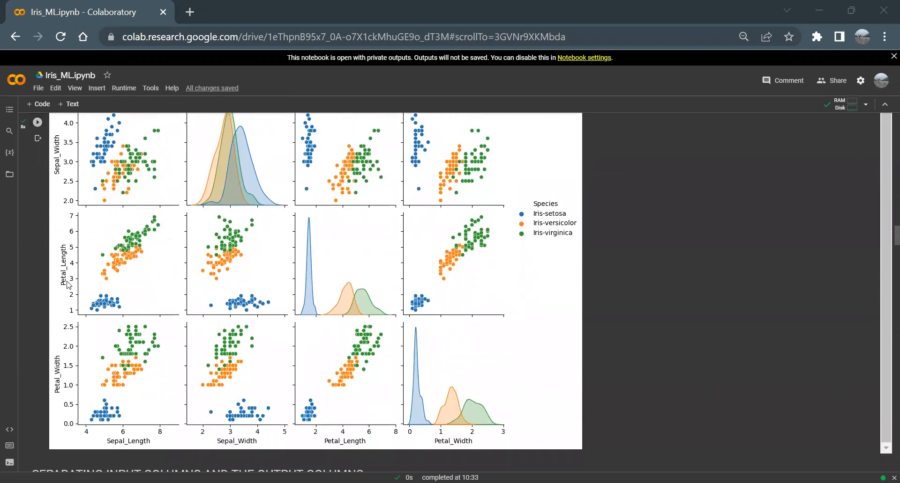
pyautogui.moveTo(319, 290)
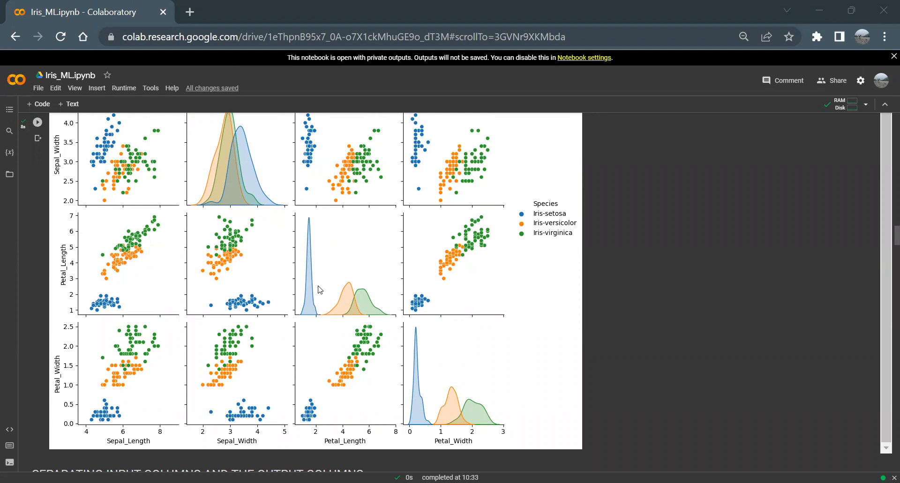
pyautogui.moveTo(134, 355)
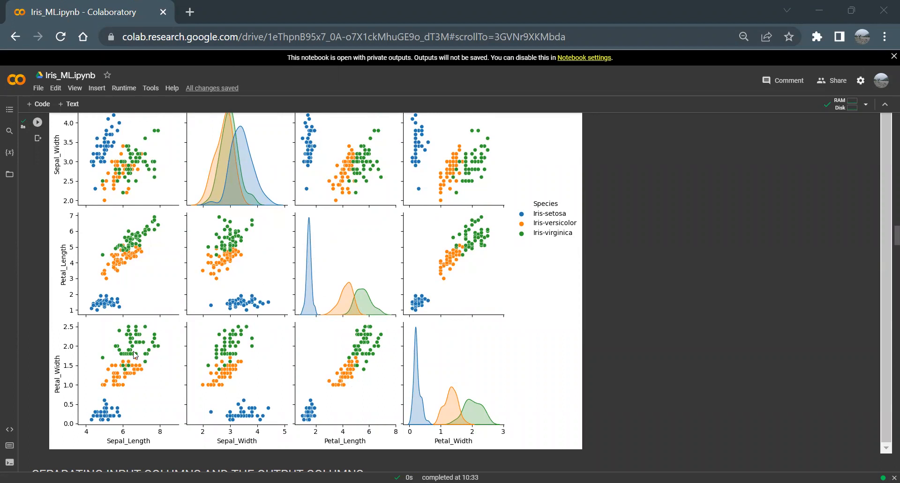
pyautogui.moveTo(416, 383)
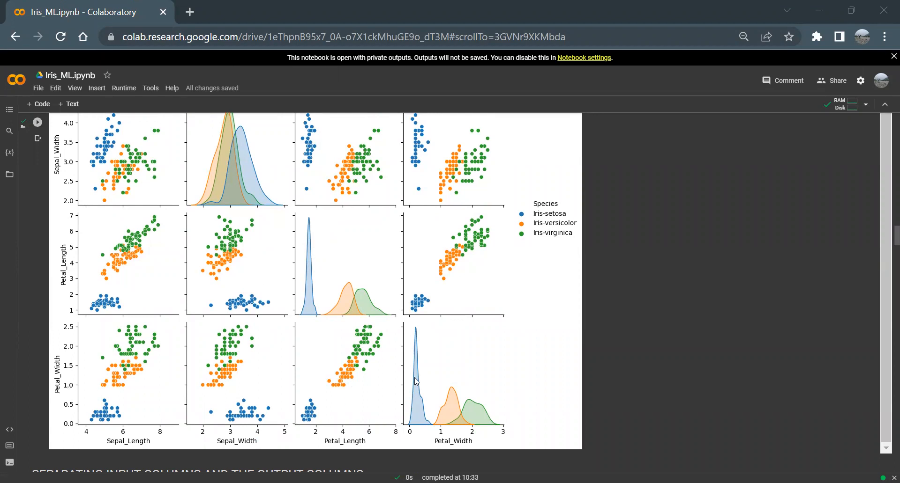
pyautogui.moveTo(424, 337)
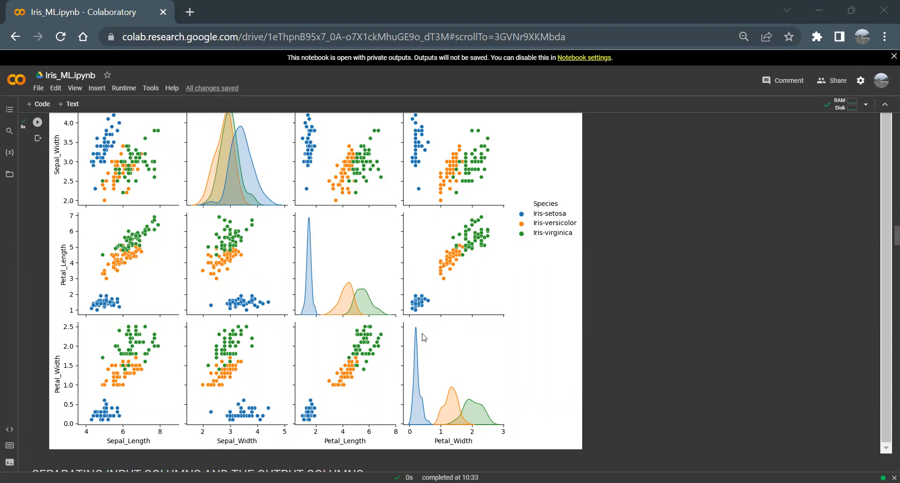
pyautogui.moveTo(319, 422)
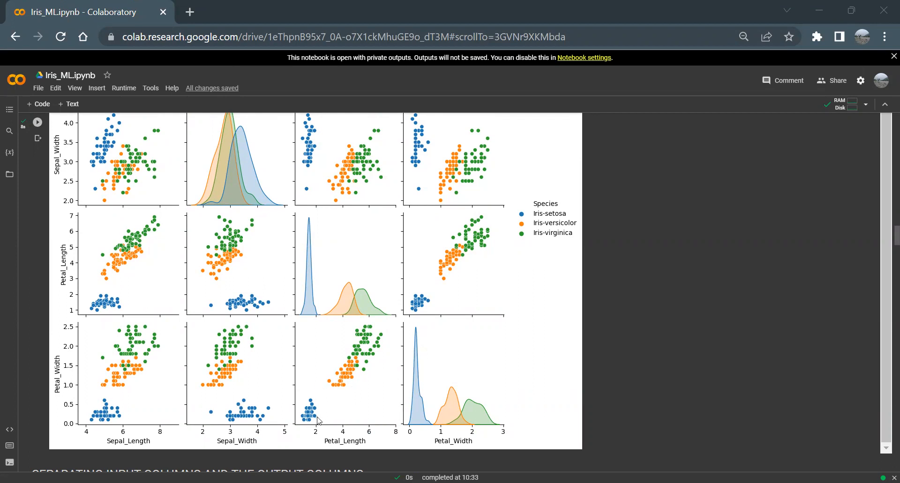
pyautogui.moveTo(348, 437)
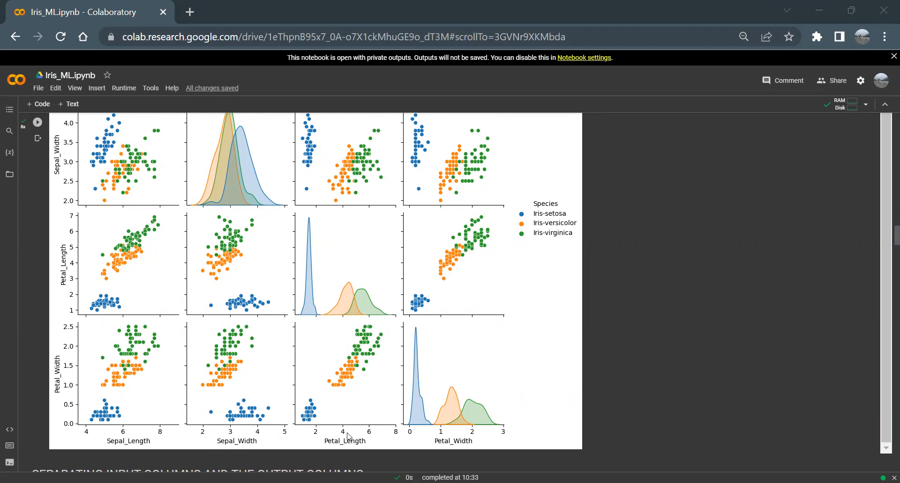
pyautogui.moveTo(210, 438)
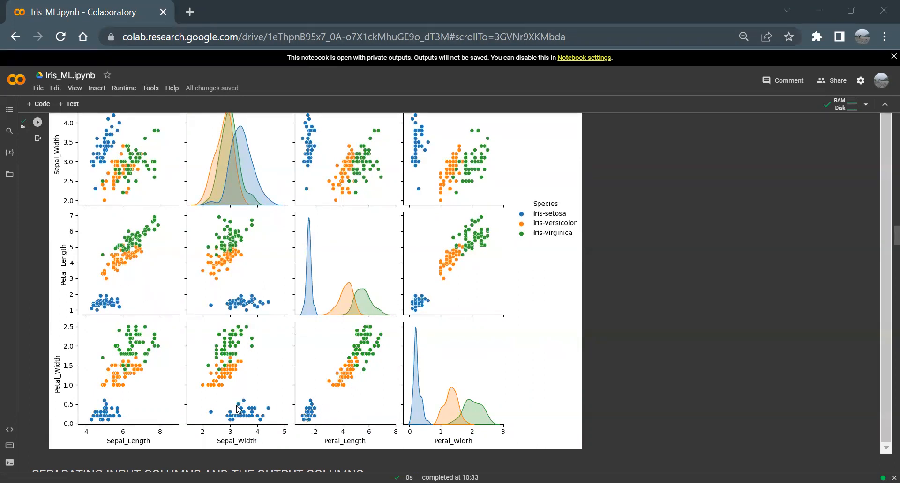
pyautogui.moveTo(80, 404)
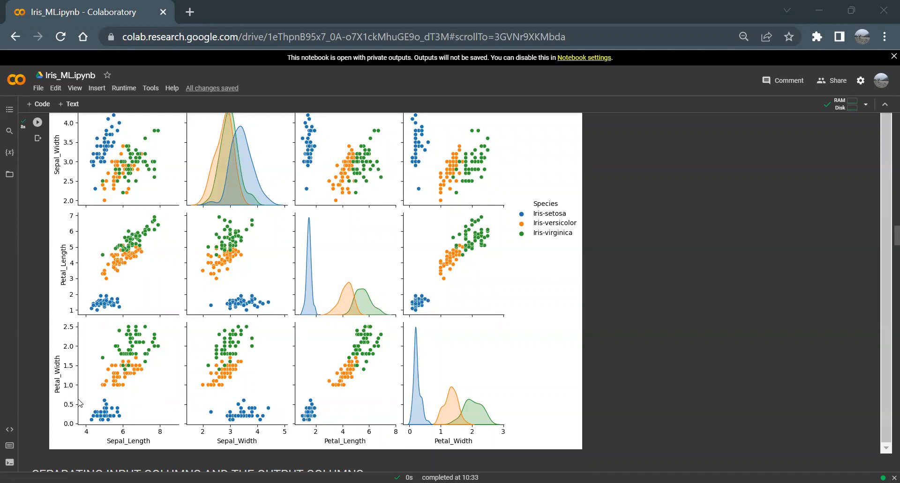
pyautogui.moveTo(78, 400)
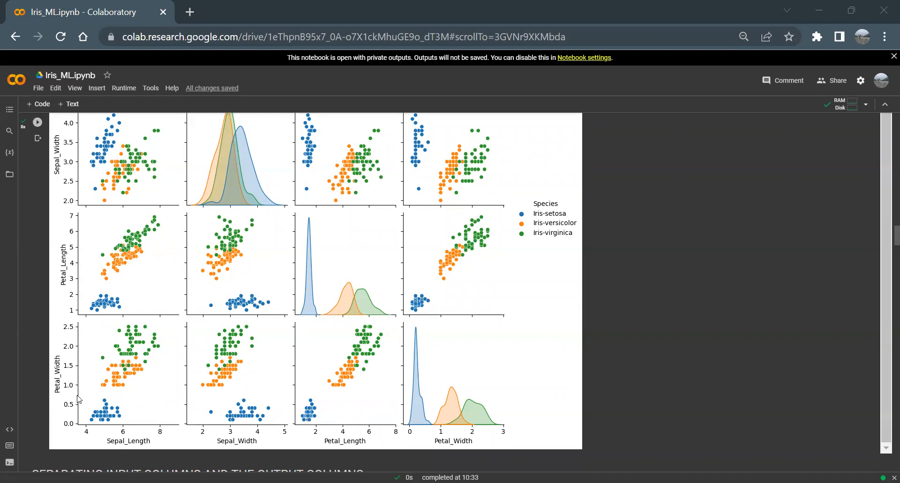
pyautogui.moveTo(315, 428)
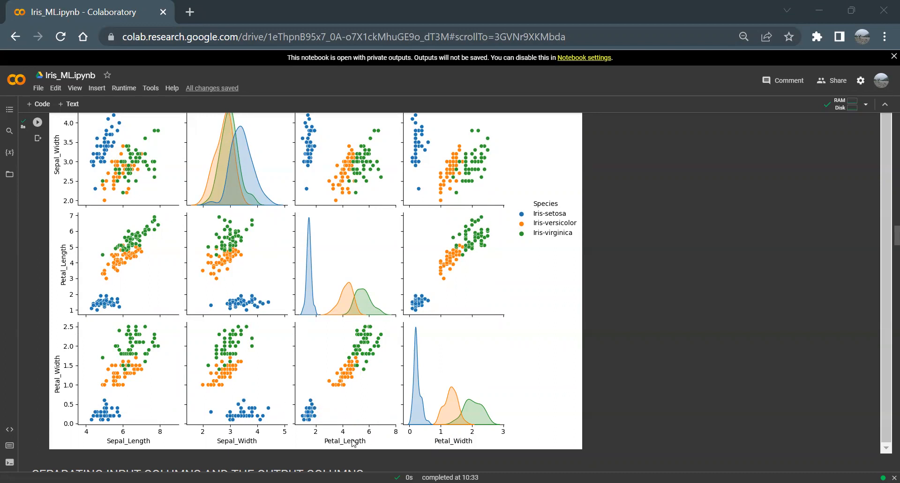
pyautogui.moveTo(285, 406)
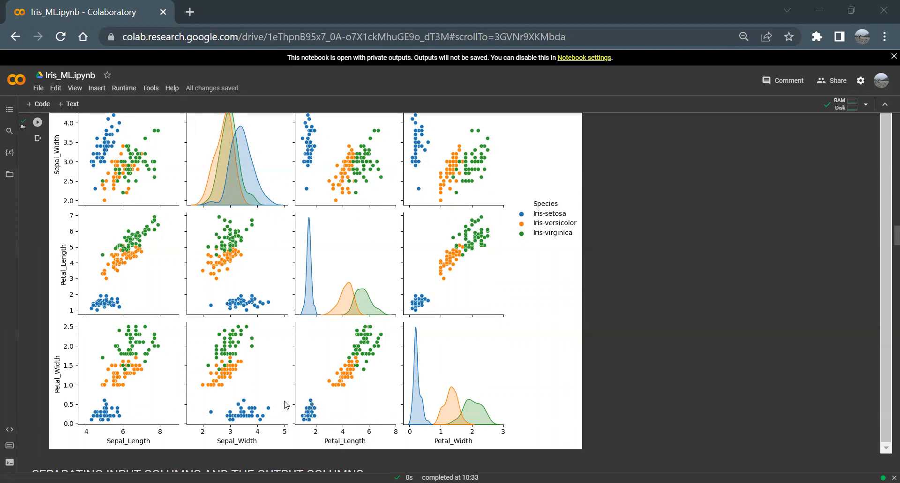
pyautogui.scroll(-3)
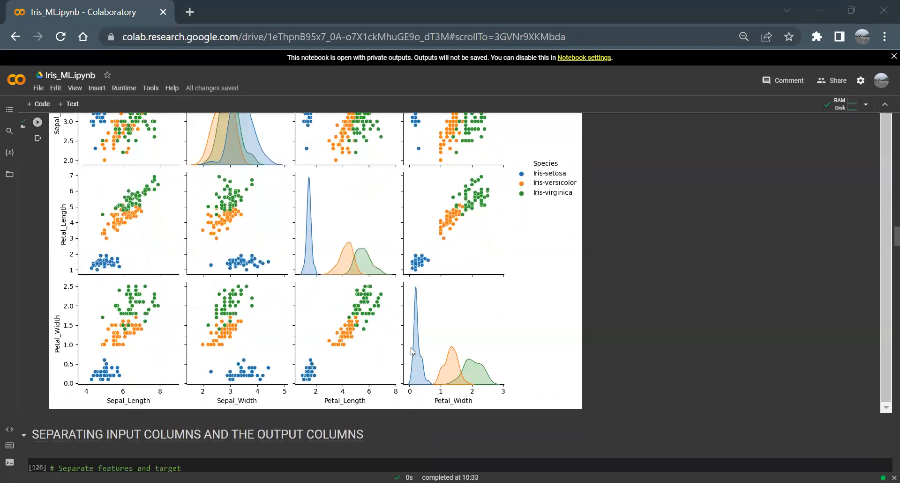
# Step: Focus the feature/target separation cell and review the print(X) output of shape (150, 4)
pyautogui.scroll(-3)
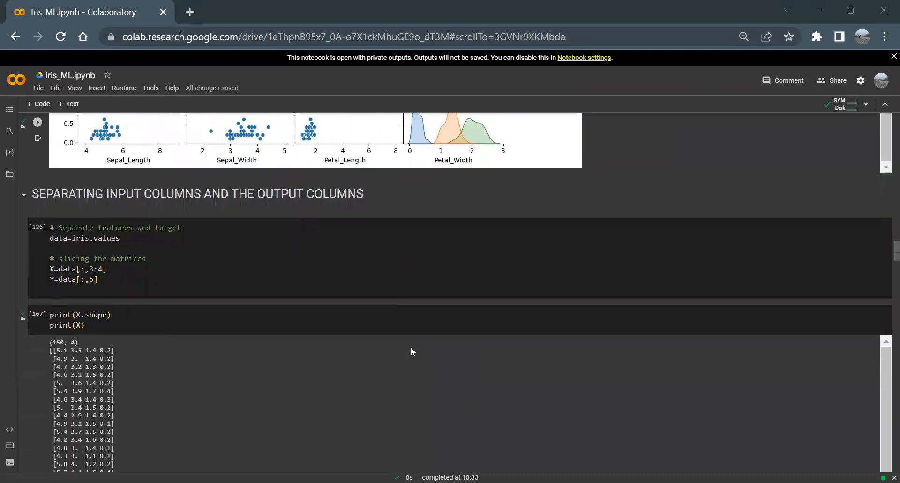
pyautogui.scroll(-3)
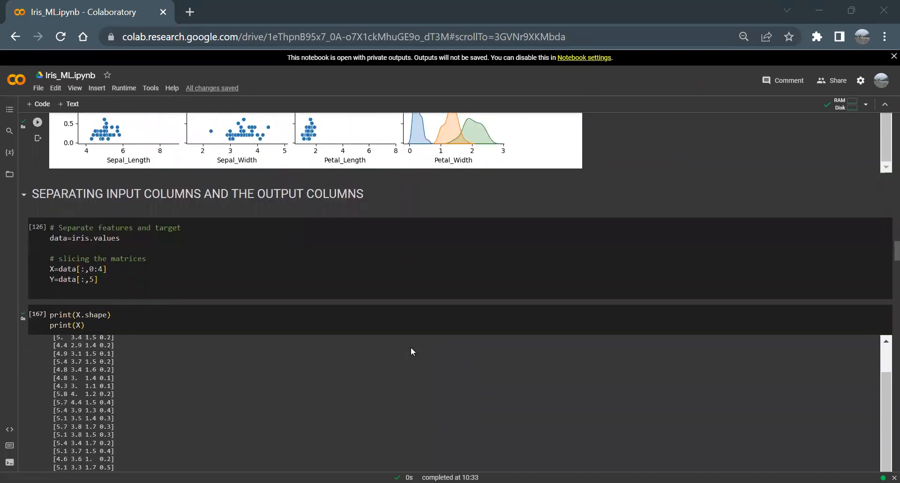
pyautogui.click(38, 227)
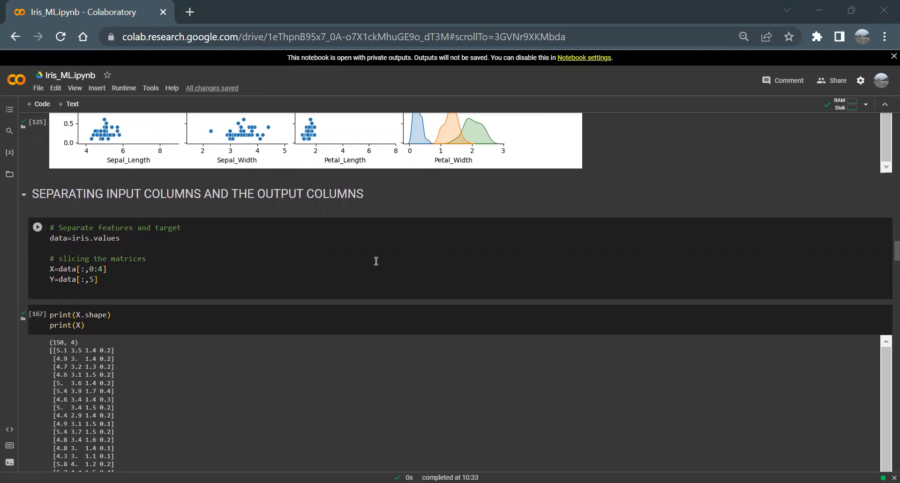
pyautogui.scroll(3)
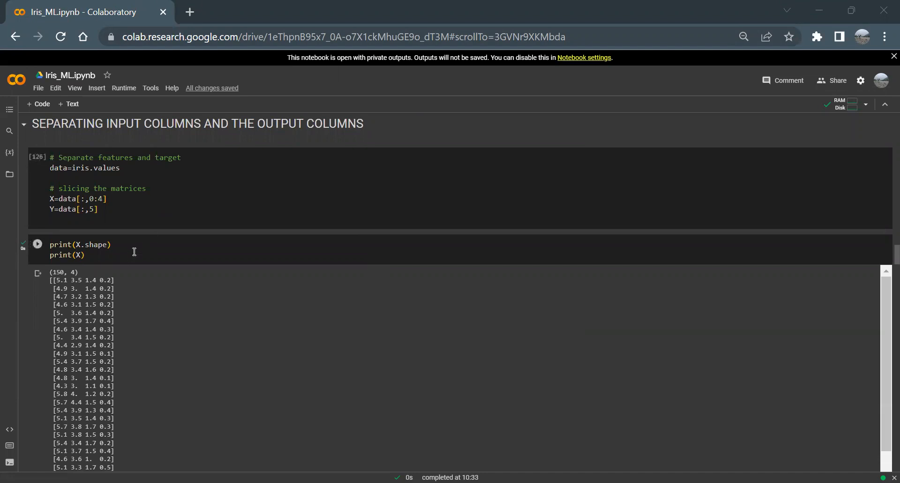
# Step: Scroll through the printed X matrix down to the print(Y) species labels of shape (150,)
pyautogui.scroll(-3)
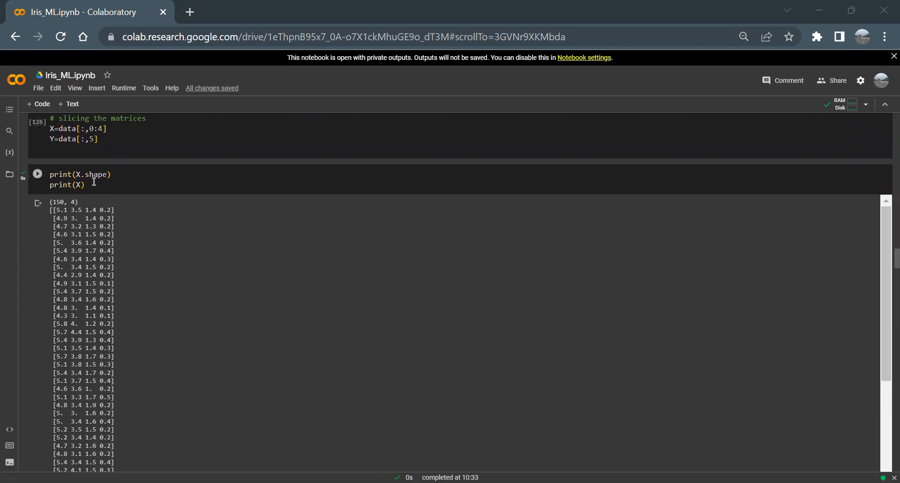
pyautogui.moveTo(83, 207)
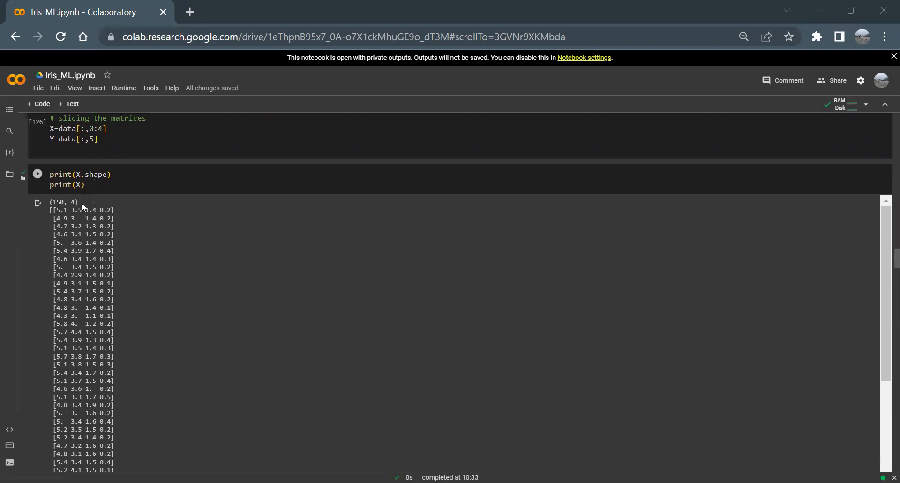
pyautogui.scroll(-3)
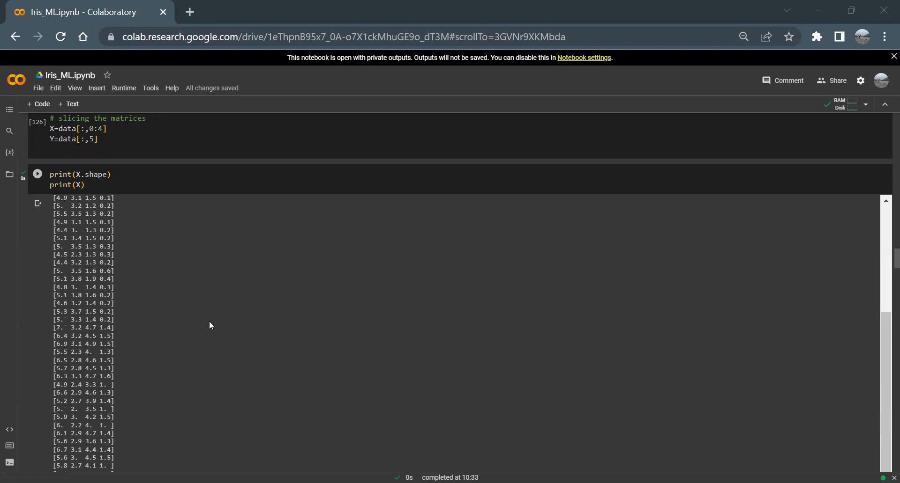
pyautogui.scroll(-3)
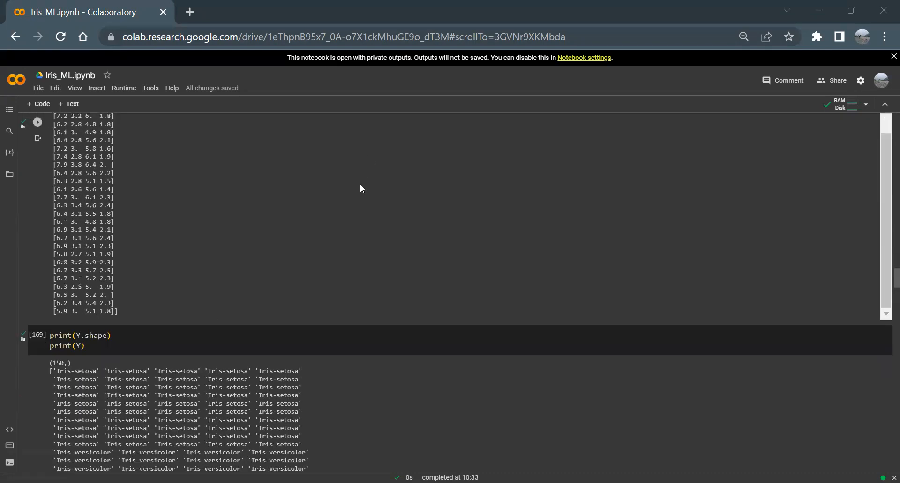
pyautogui.scroll(-3)
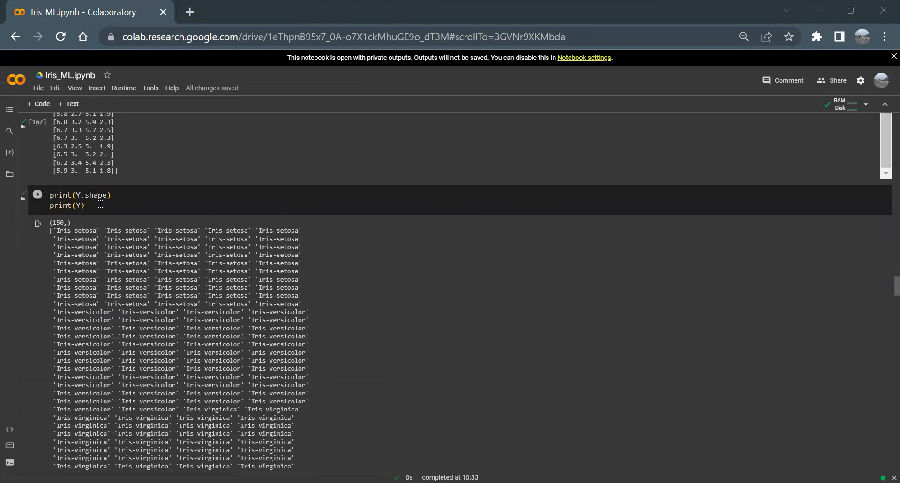
# Step: Scroll through the train_test_split cells and the 120/30 train-test shape printouts
pyautogui.scroll(-3)
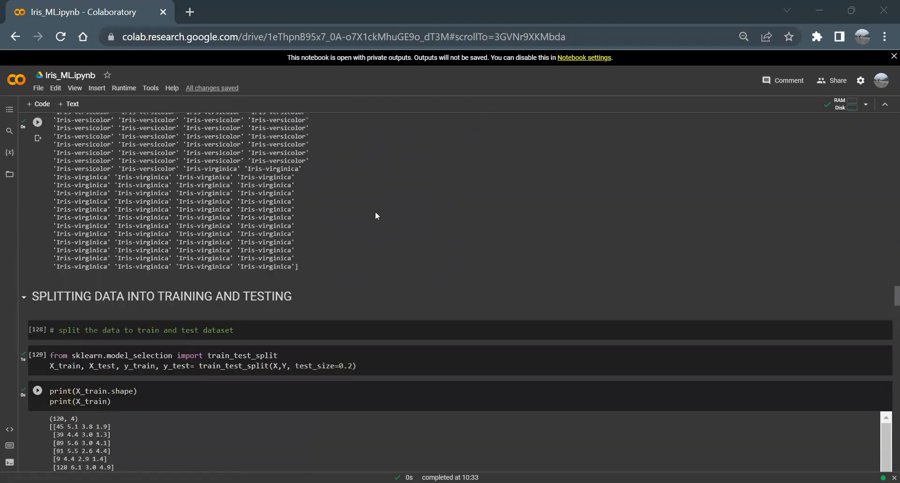
pyautogui.scroll(-3)
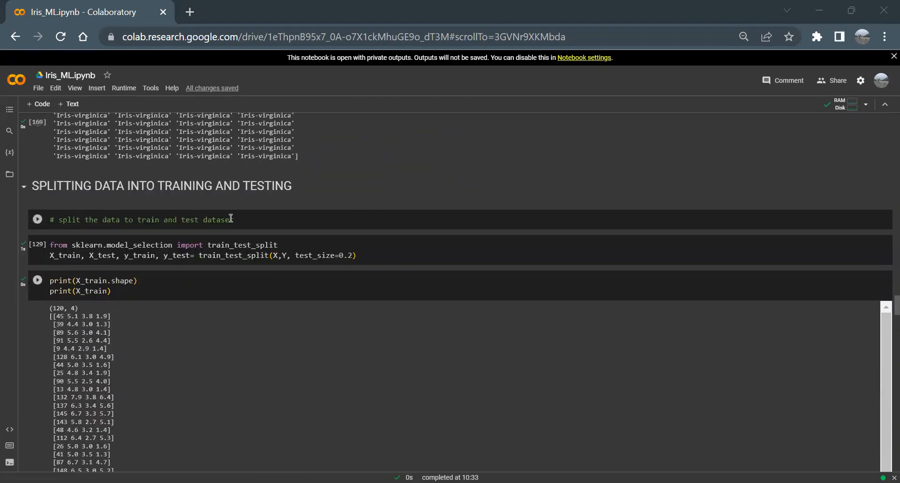
pyautogui.moveTo(330, 217)
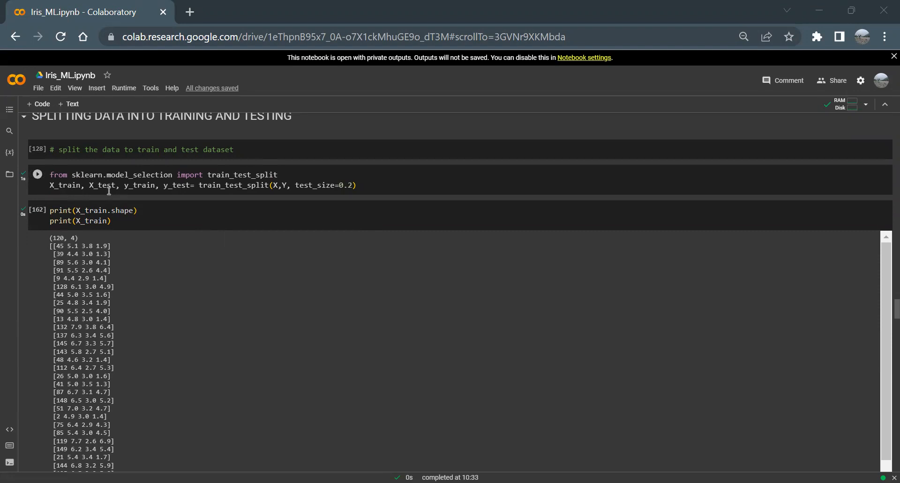
pyautogui.moveTo(219, 190)
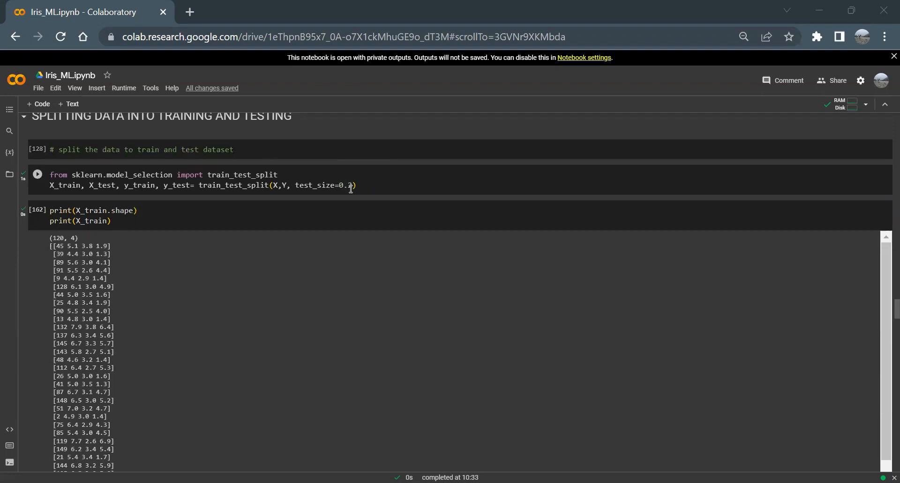
pyautogui.moveTo(350, 198)
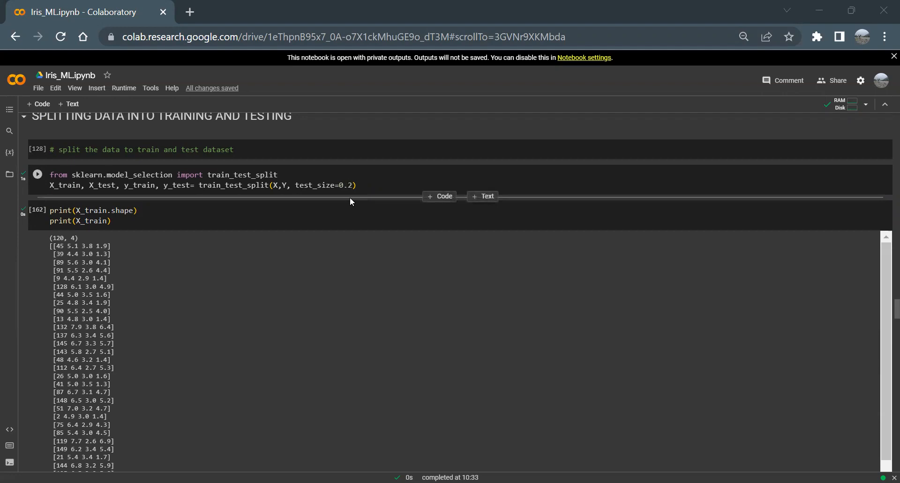
pyautogui.scroll(-3)
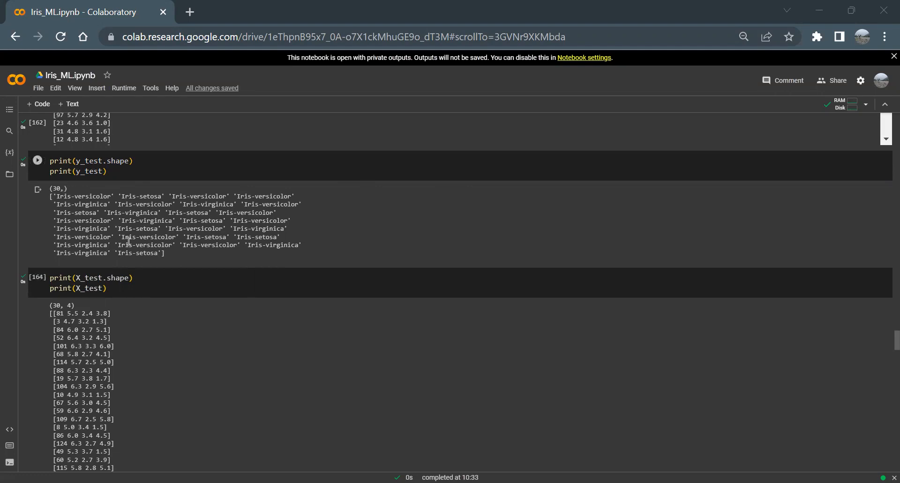
# Step: Continue to the MODEL 1: SUPPORT VECTOR MACHINE section with the SVC fit and ~0.967 accuracy
pyautogui.scroll(-3)
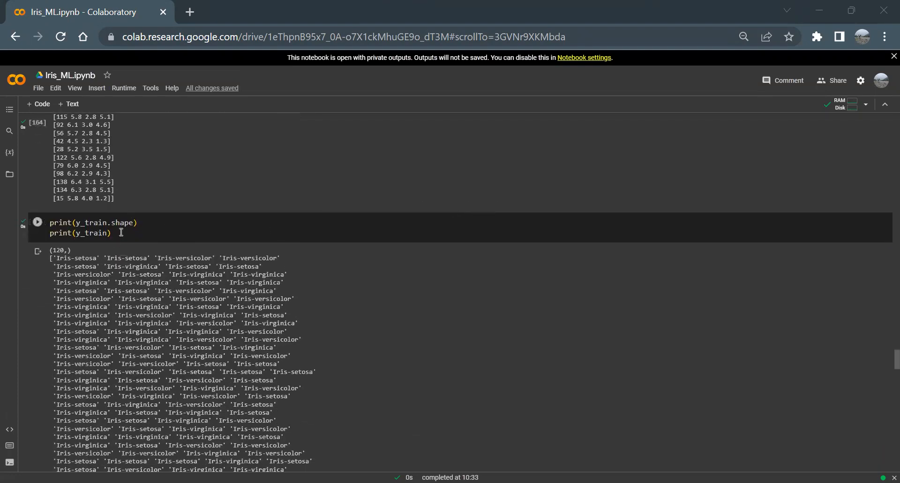
pyautogui.scroll(-3)
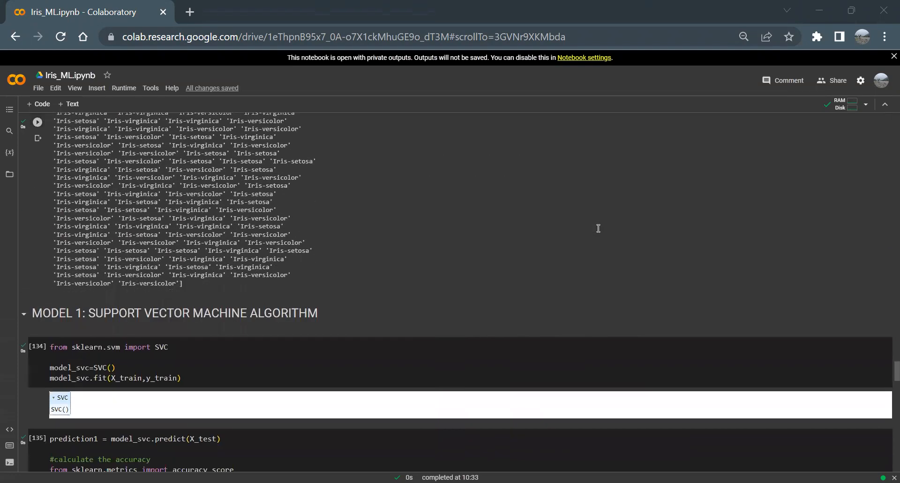
pyautogui.scroll(-3)
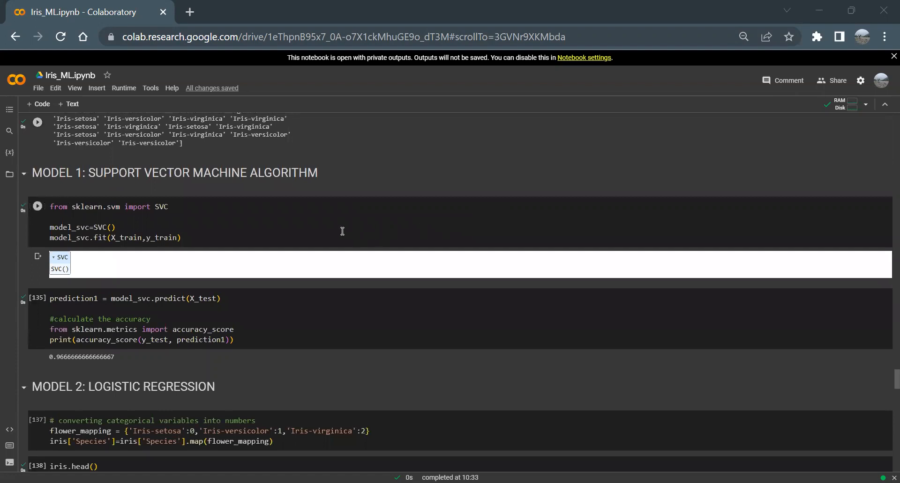
pyautogui.moveTo(274, 195)
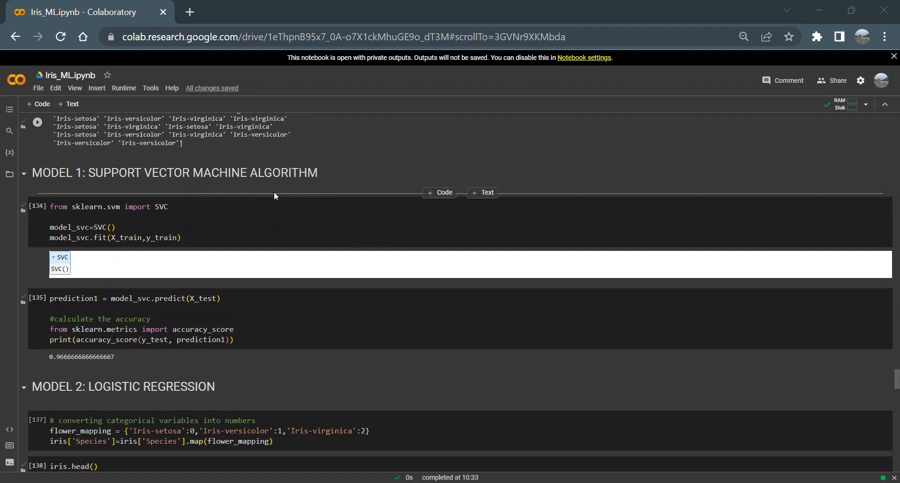
# Step: Scroll past the accuracy_score output to the MODEL 2: LOGISTIC REGRESSION species-to-number mapping
pyautogui.scroll(-3)
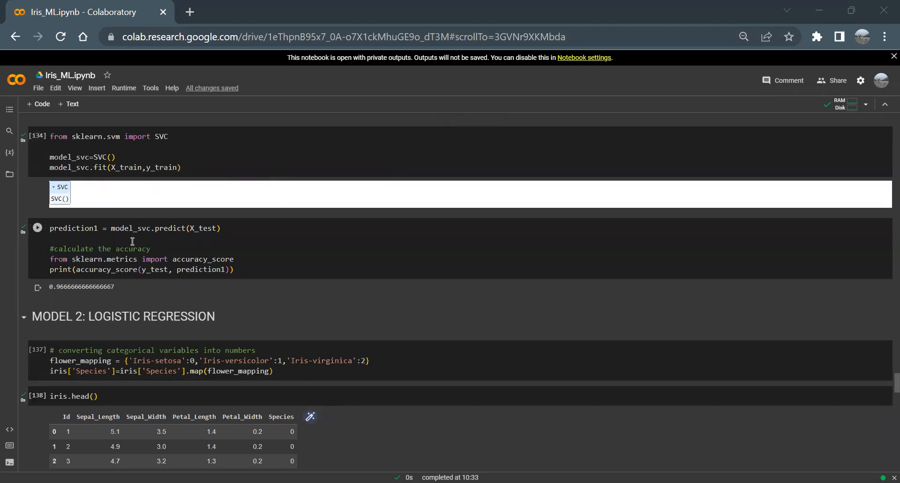
pyautogui.scroll(-3)
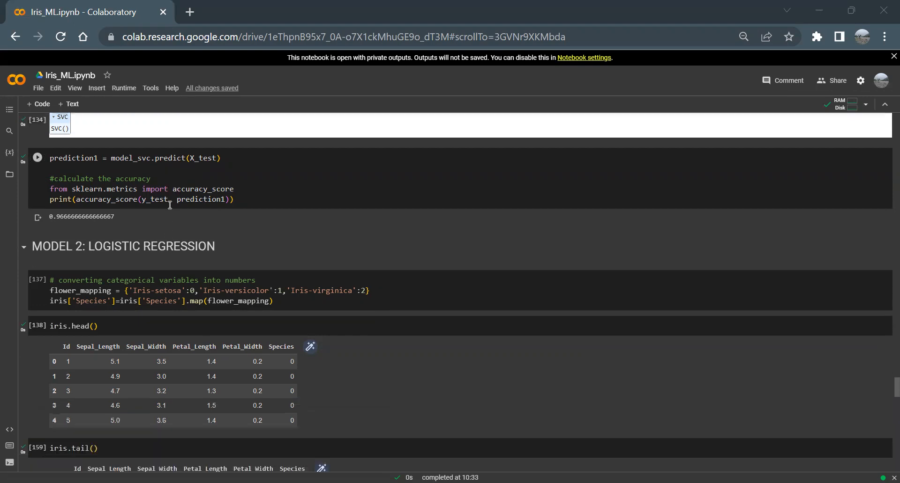
pyautogui.moveTo(112, 235)
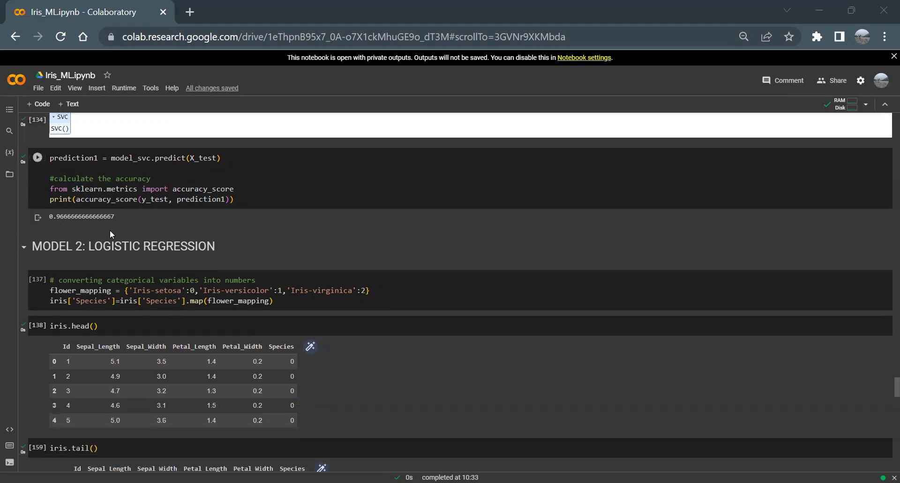
pyautogui.moveTo(220, 233)
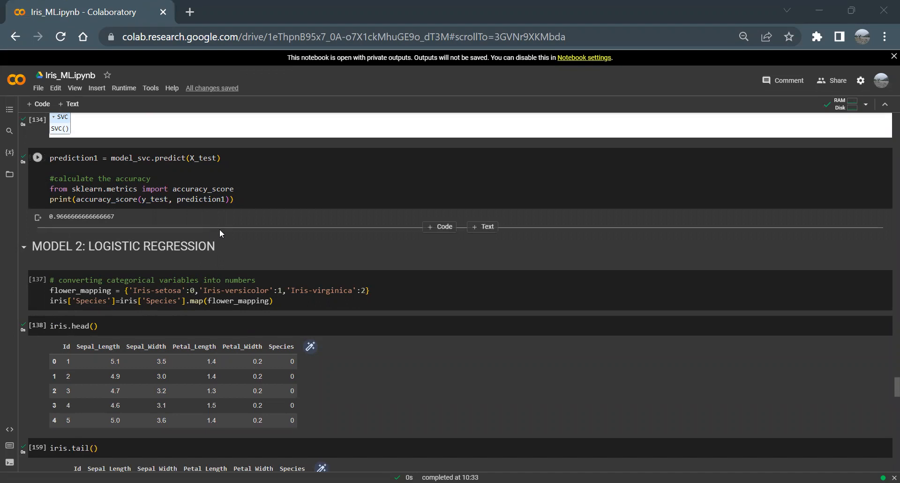
pyautogui.scroll(-3)
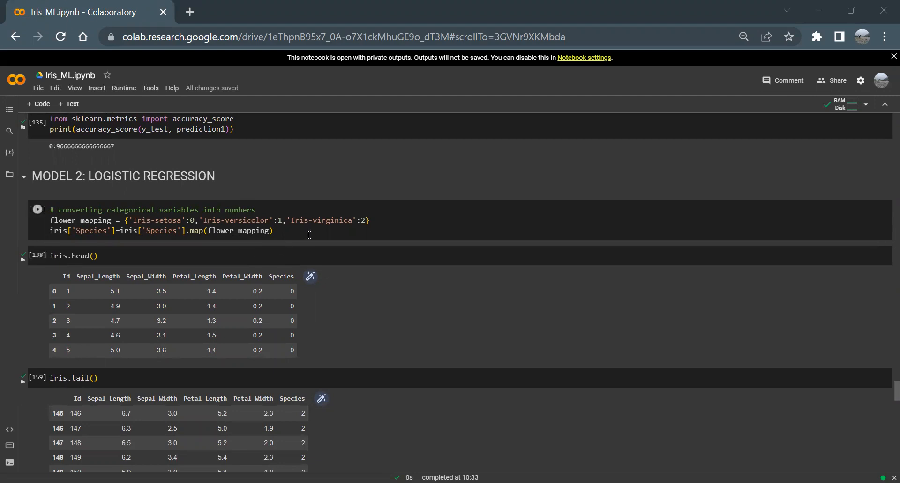
# Step: Scroll past iris.head()/tail() to the fitted LogisticRegression model scoring about 0.973 and its 150 predictions
pyautogui.scroll(-3)
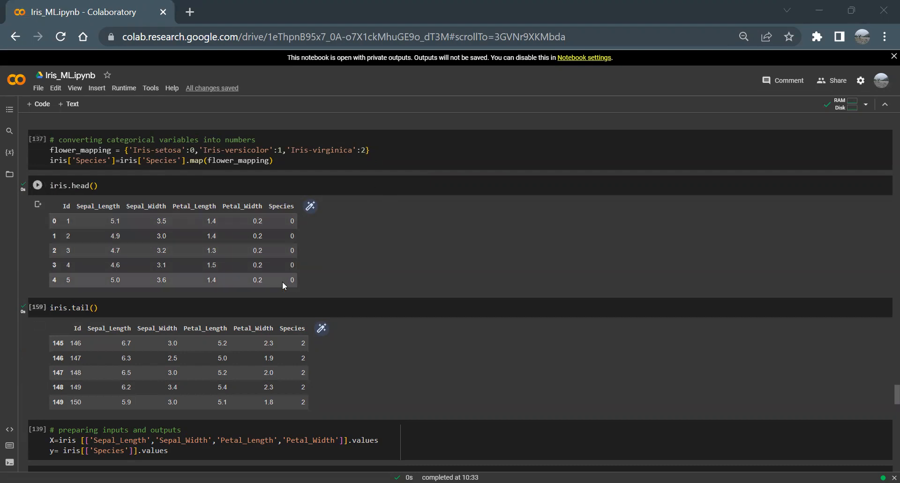
pyautogui.click(36, 185)
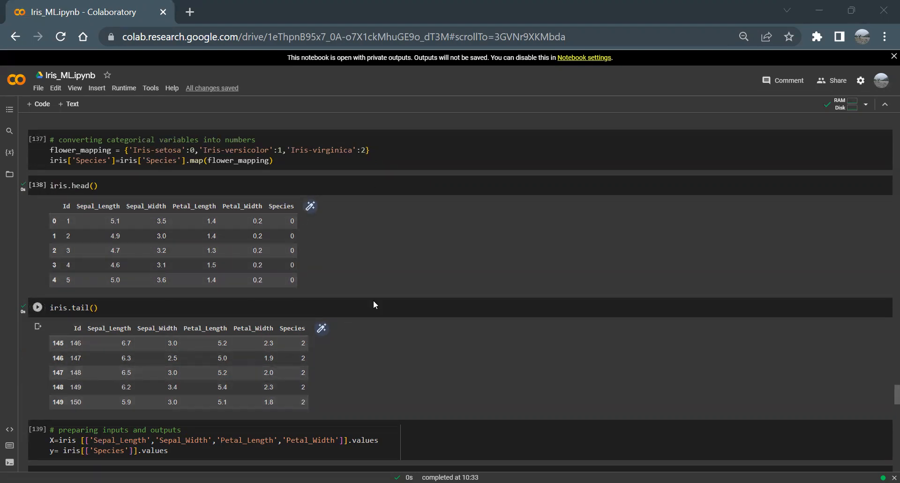
pyautogui.scroll(-3)
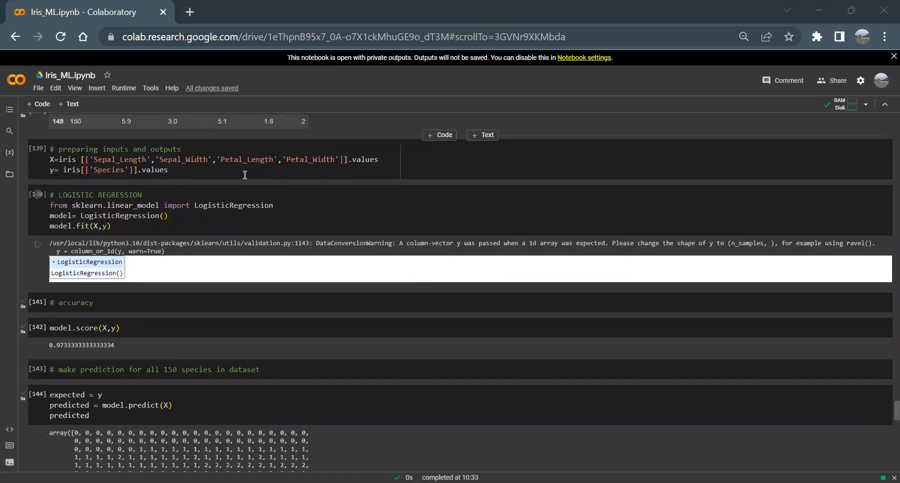
pyautogui.moveTo(194, 214)
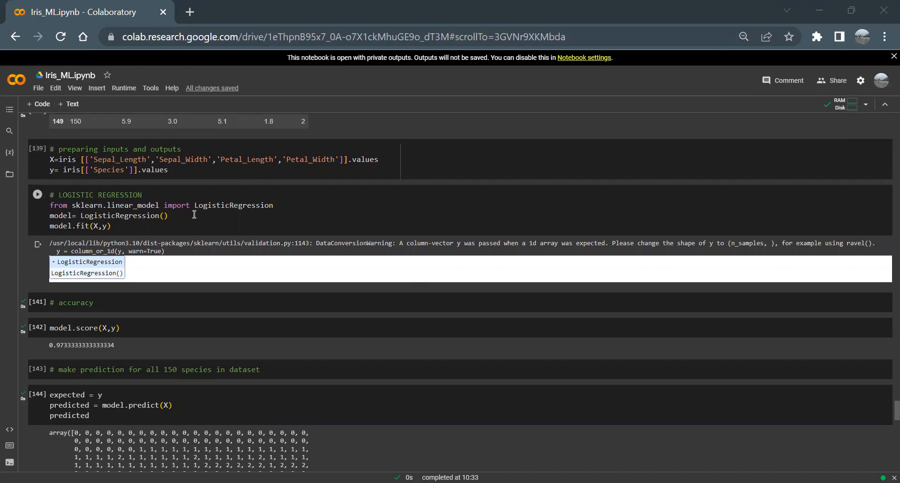
pyautogui.scroll(-3)
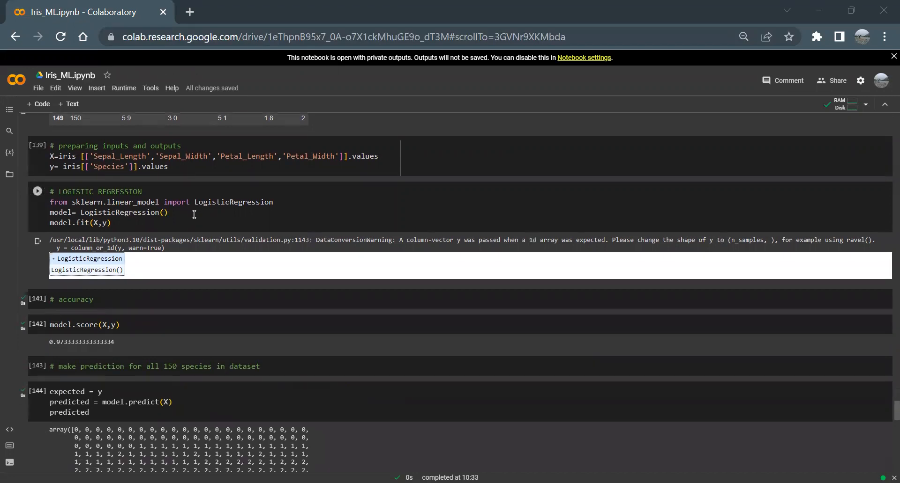
pyautogui.scroll(-3)
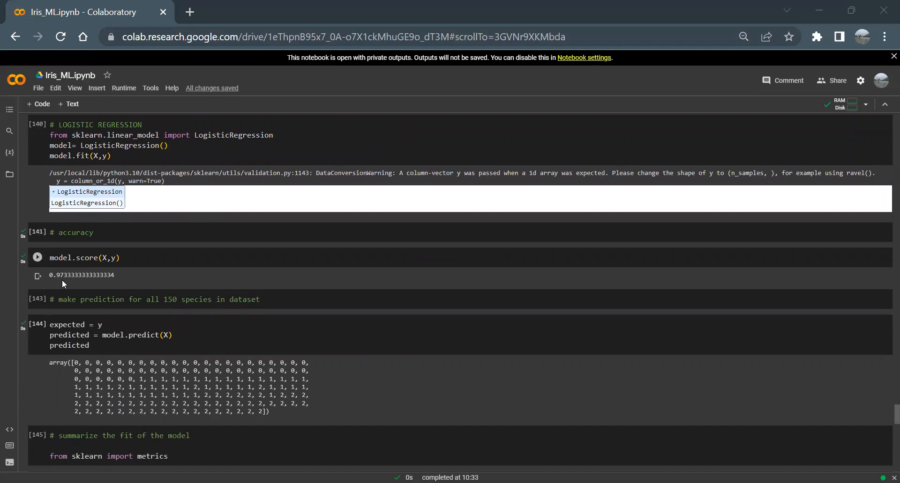
pyautogui.moveTo(192, 278)
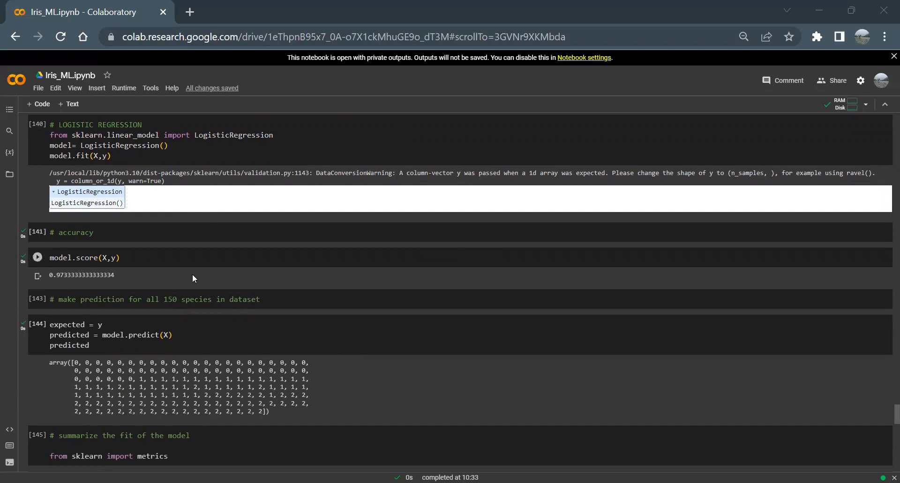
# Step: Scroll to the classification_report precision, recall and f1-score rows and the confusion matrix
pyautogui.scroll(-3)
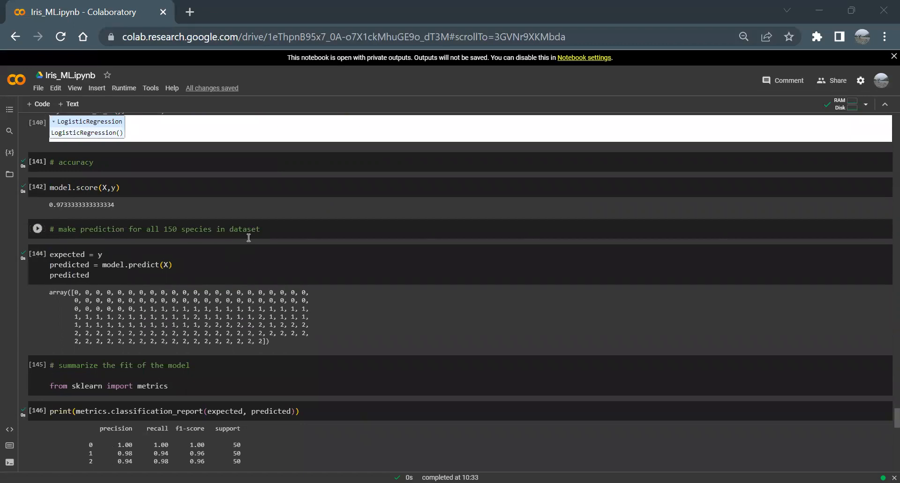
pyautogui.moveTo(258, 320)
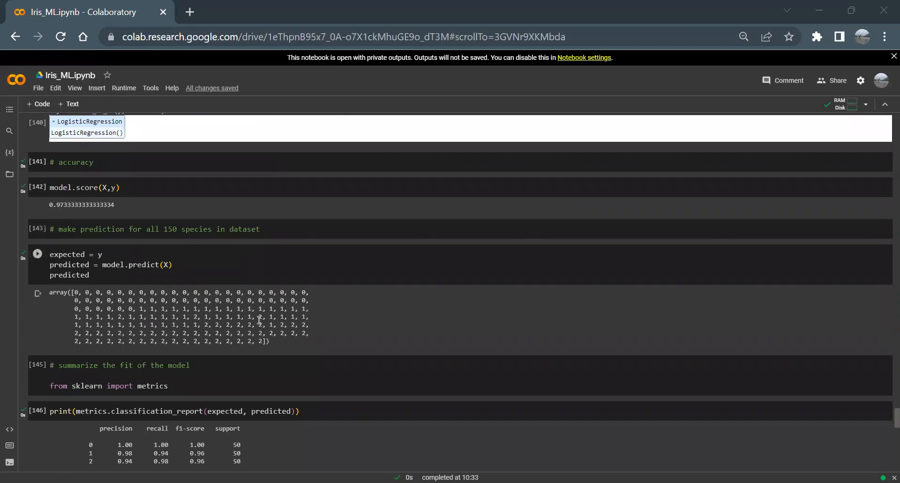
pyautogui.scroll(-3)
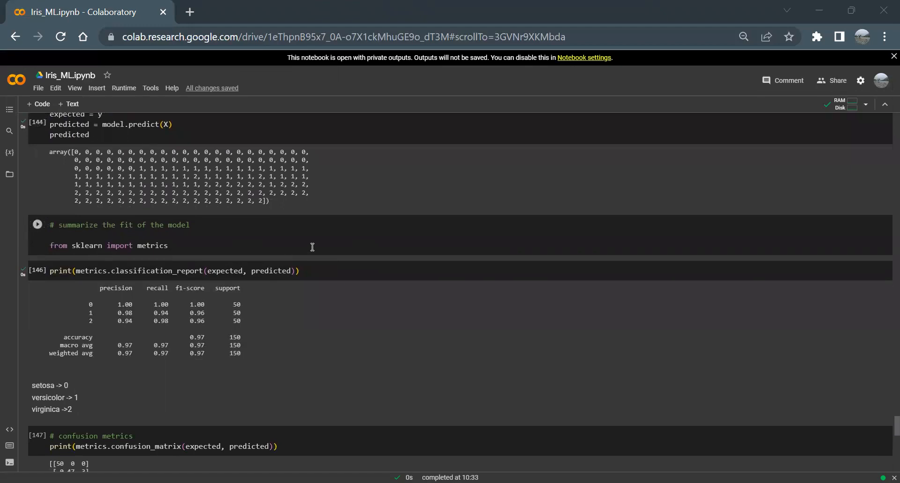
pyautogui.scroll(-3)
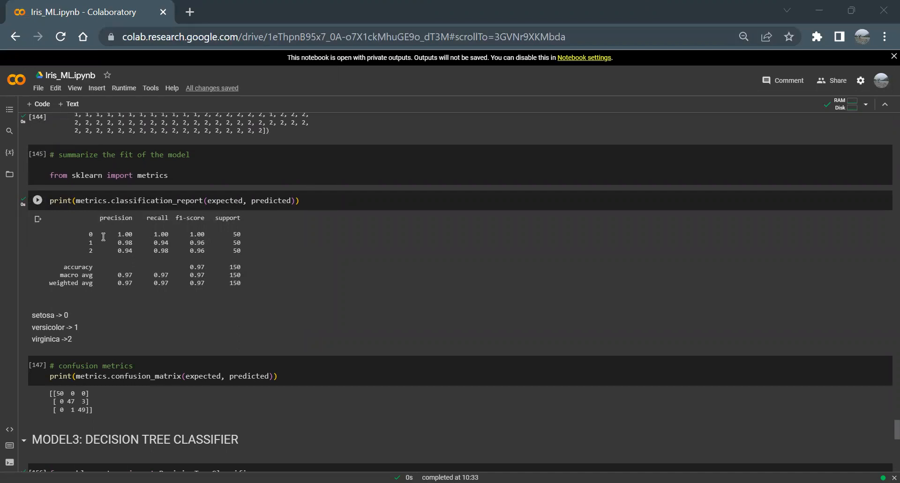
pyautogui.moveTo(145, 238)
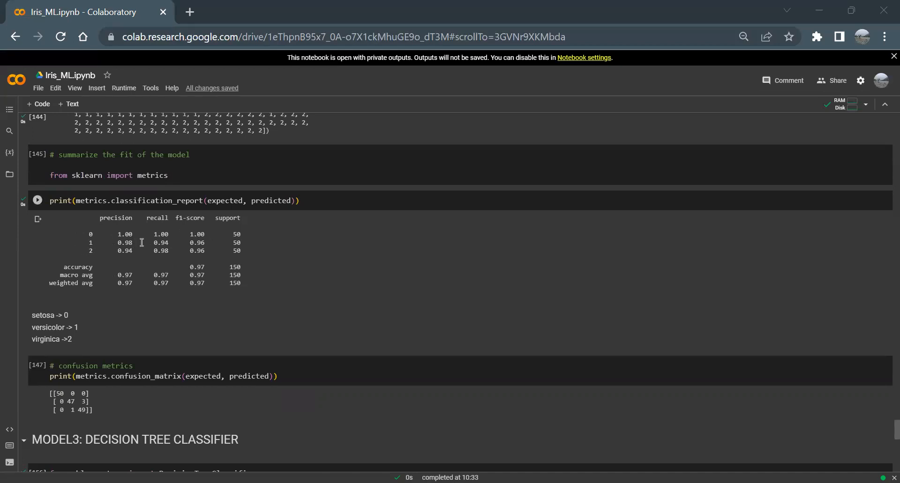
pyautogui.moveTo(170, 240)
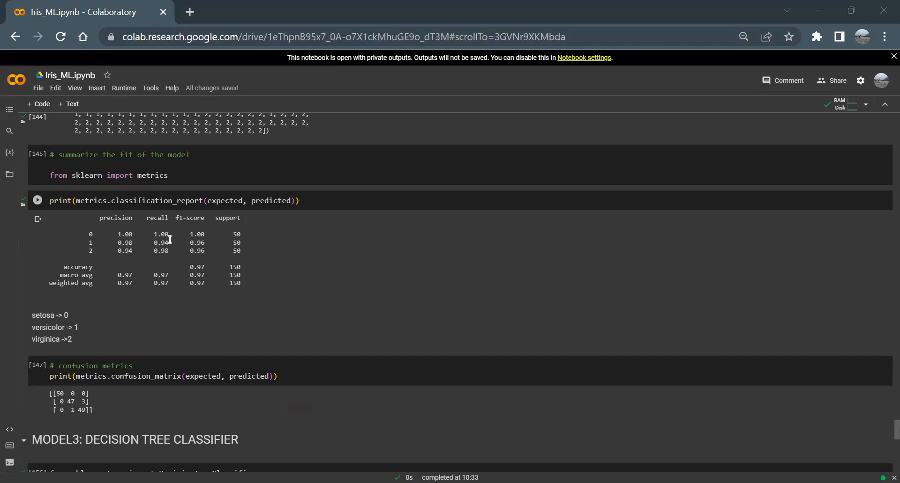
pyautogui.moveTo(225, 241)
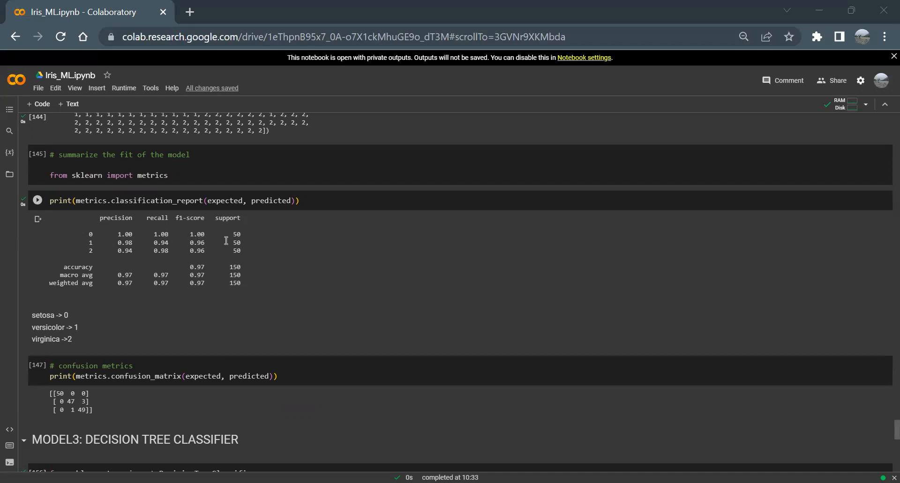
pyautogui.moveTo(132, 260)
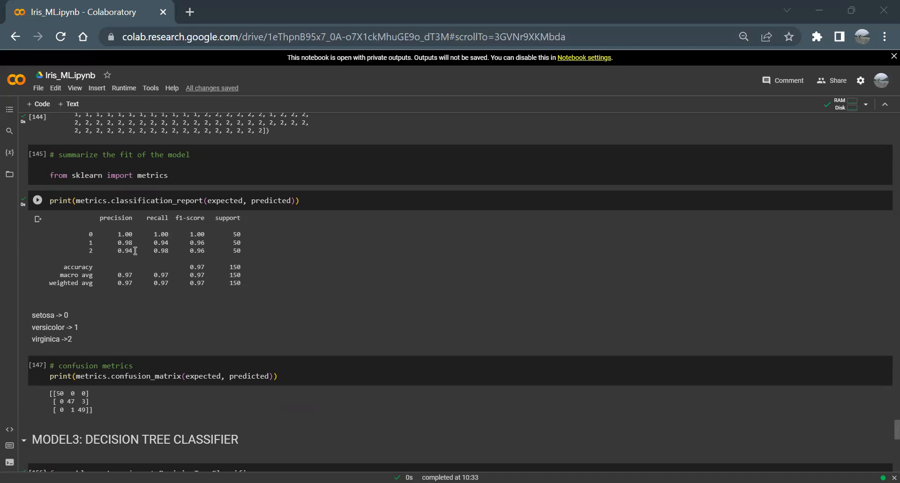
pyautogui.moveTo(176, 251)
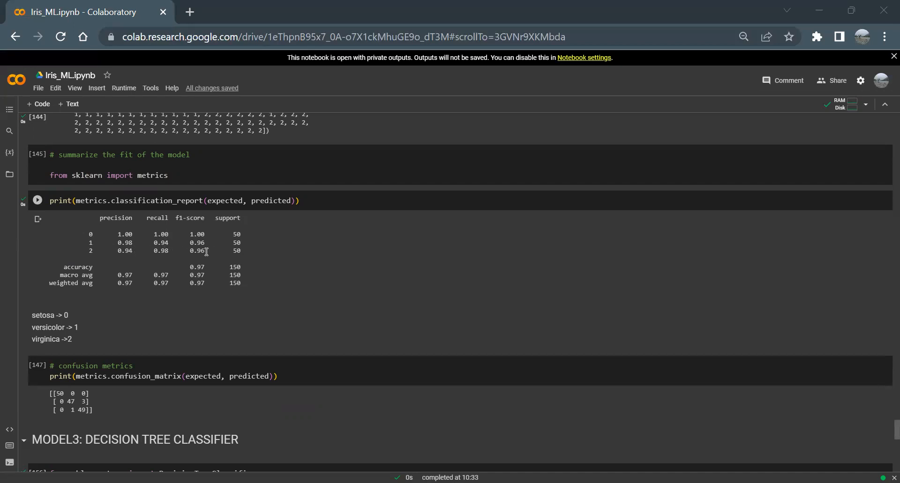
pyautogui.scroll(-3)
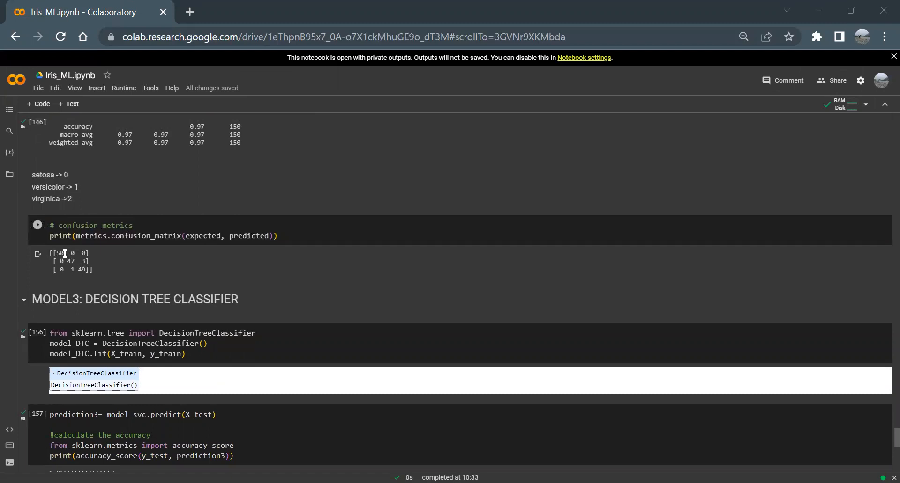
pyautogui.doubleClick(58, 253)
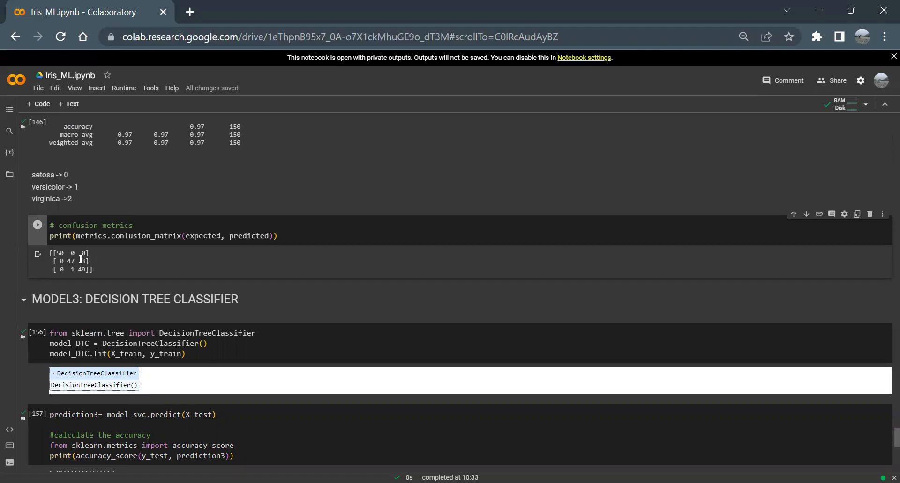
pyautogui.moveTo(97, 265)
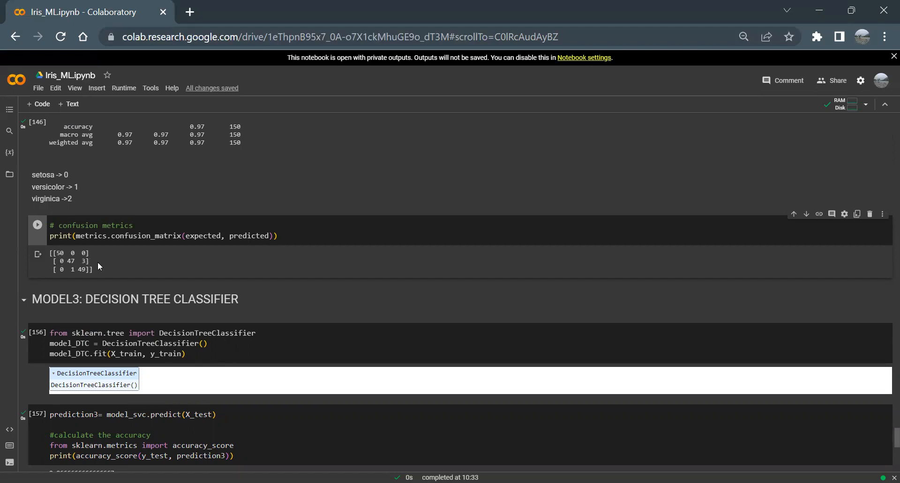
pyautogui.scroll(3)
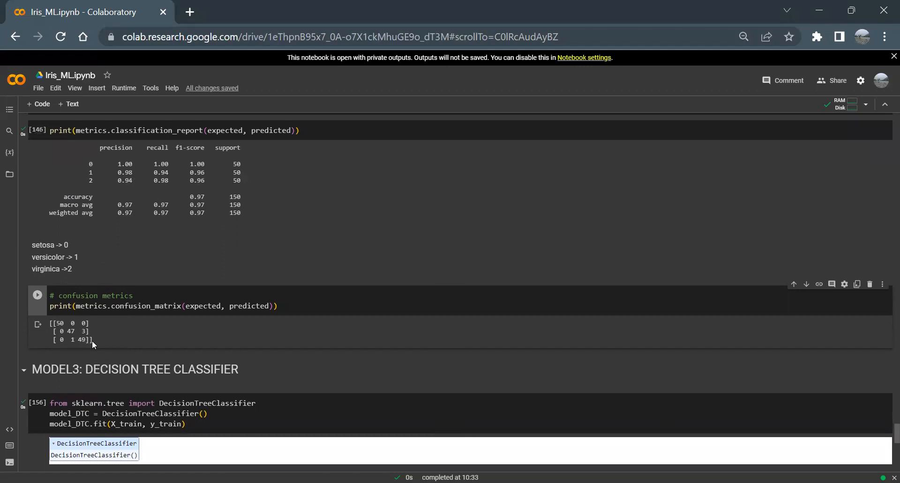
pyautogui.moveTo(421, 112)
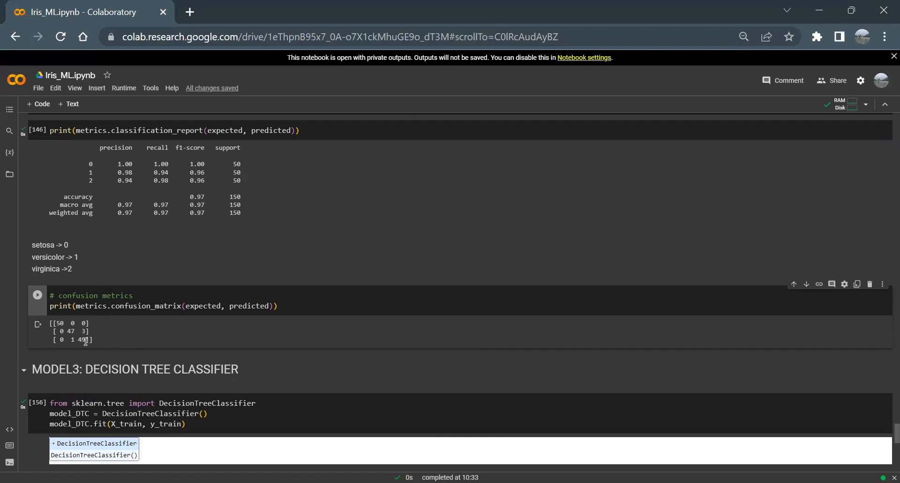
pyautogui.moveTo(179, 229)
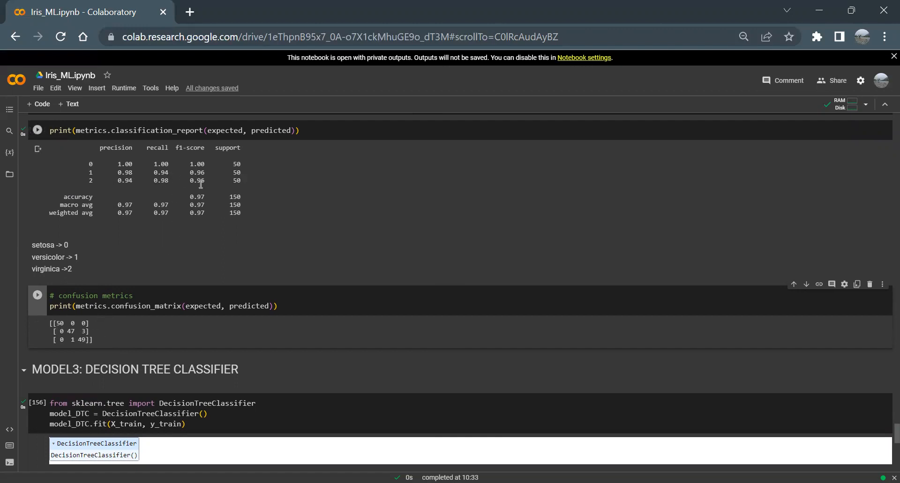
# Step: Scroll past the DecisionTreeClassifier accuracy to the new-data cell predicting [0 1 2]
pyautogui.scroll(-3)
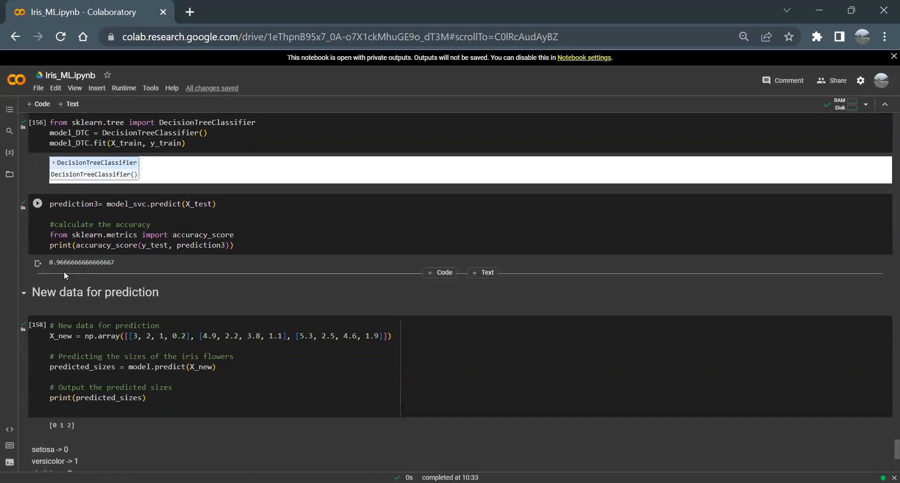
pyautogui.scroll(-3)
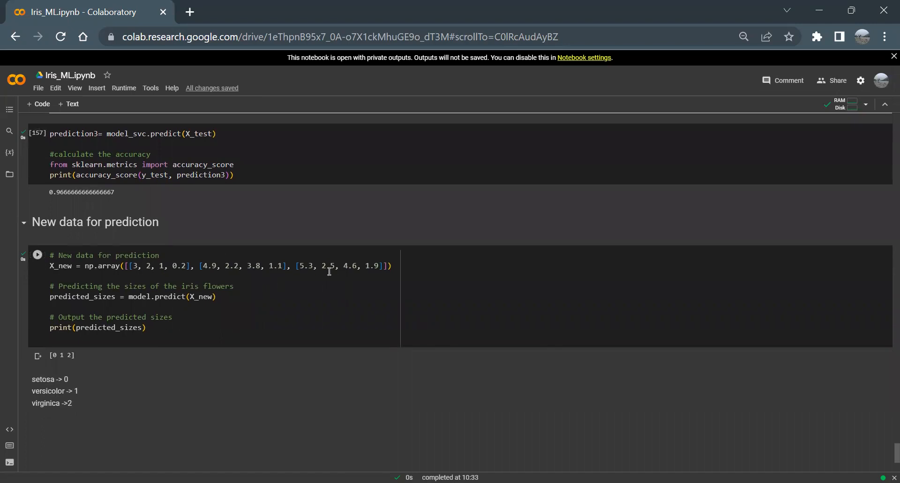
pyautogui.moveTo(94, 367)
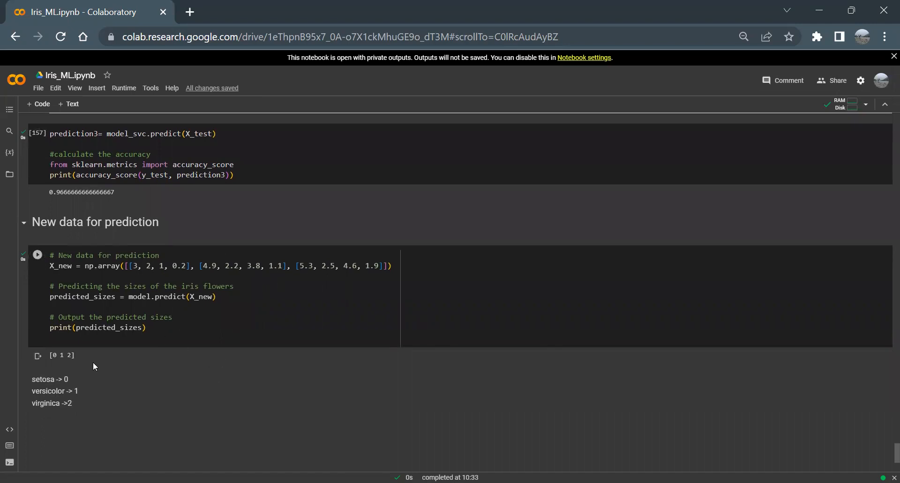
pyautogui.moveTo(82, 372)
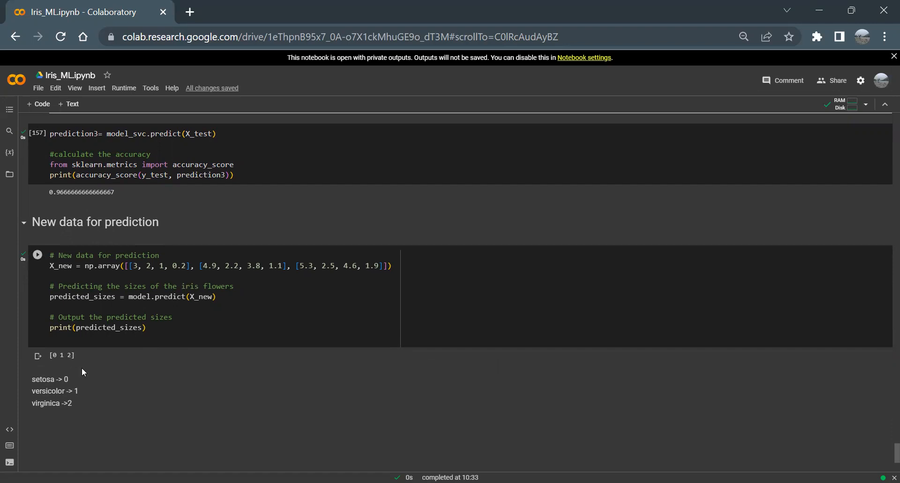
pyautogui.click(162, 266)
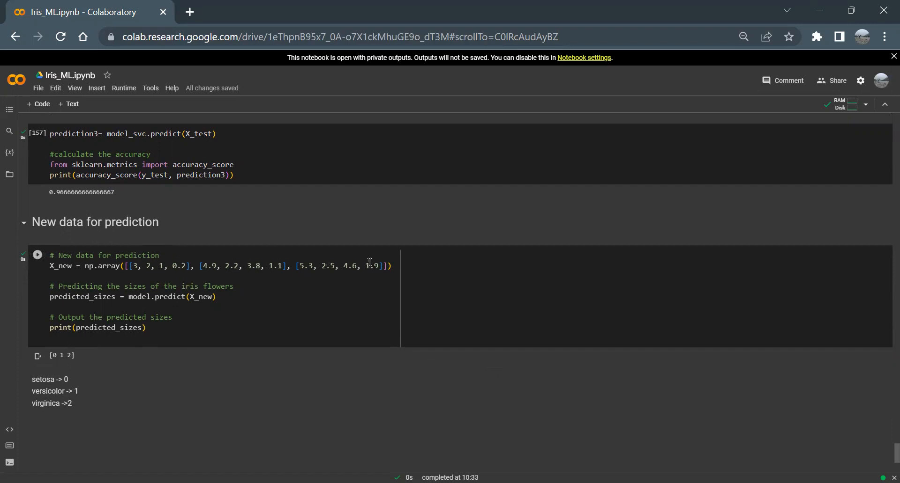
pyautogui.moveTo(437, 49)
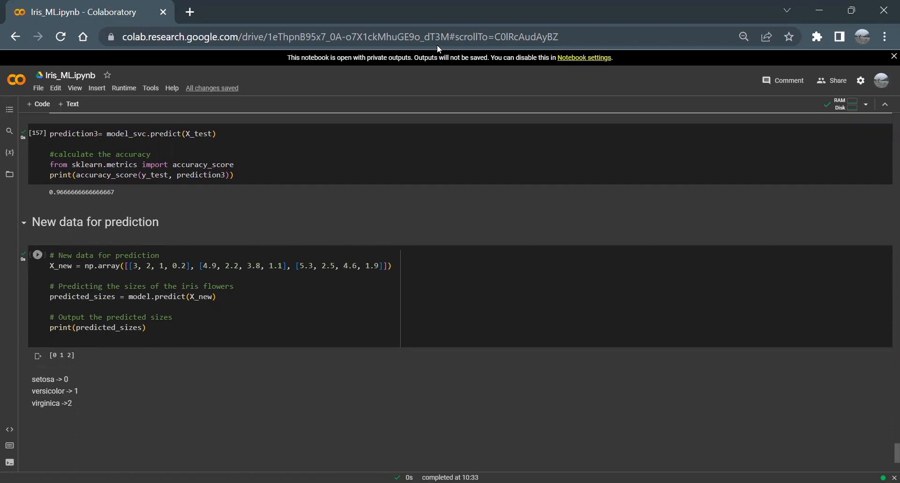